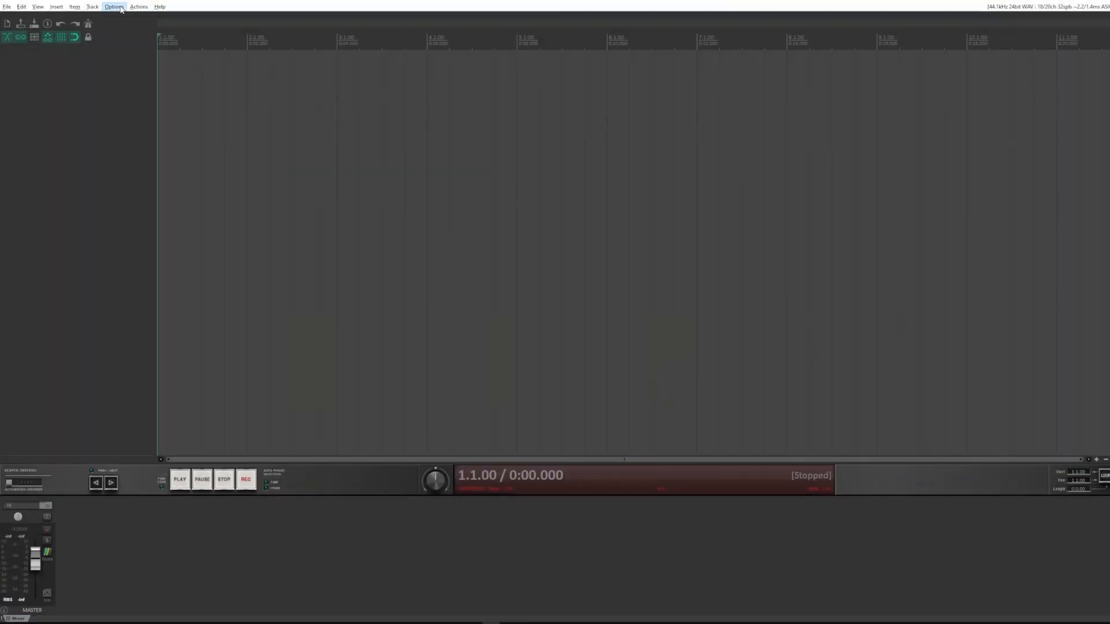
Open REAPER Preferences on the Paths page with Ctrl+P.
key(ctrl+p)
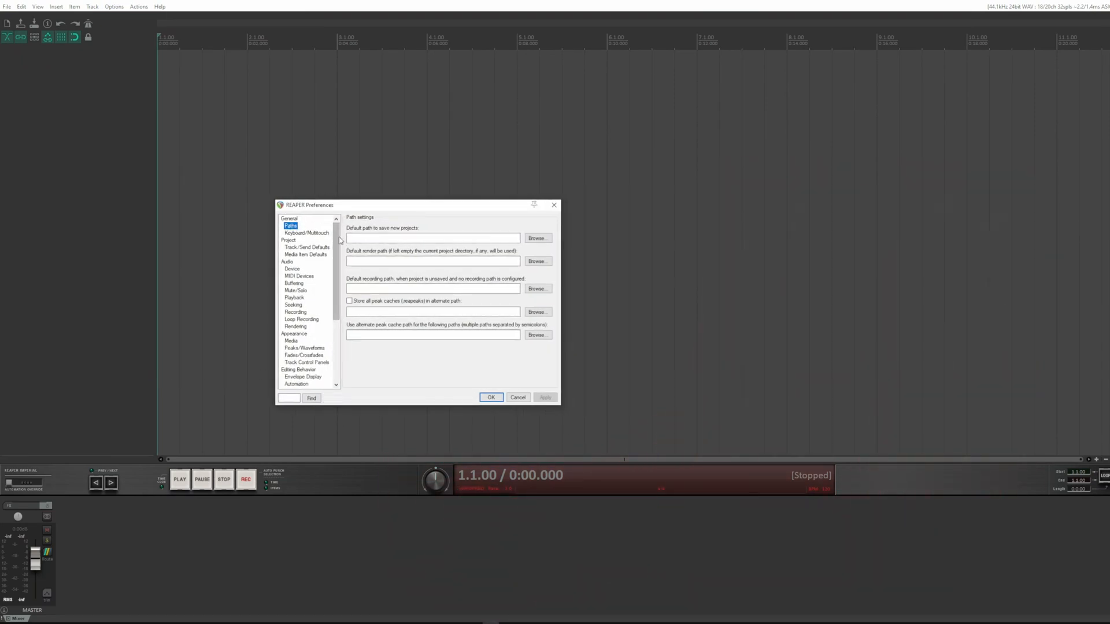
mouse_move(376, 255)
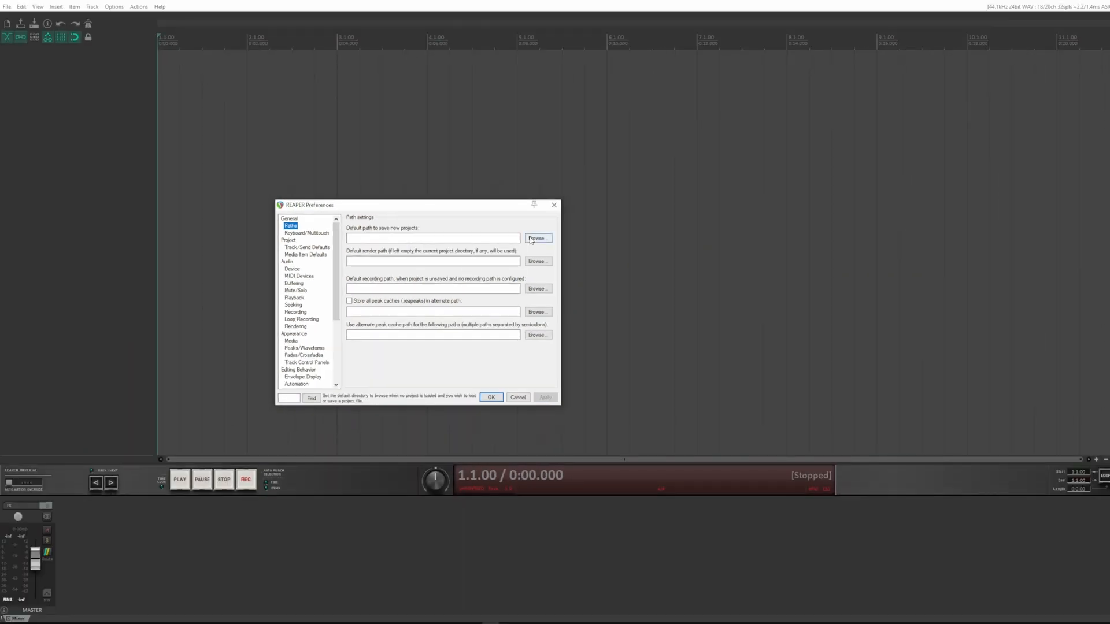
Set the default new-project path to J:\01.PROJECTS EXAMPLES and apply it.
click(537, 238)
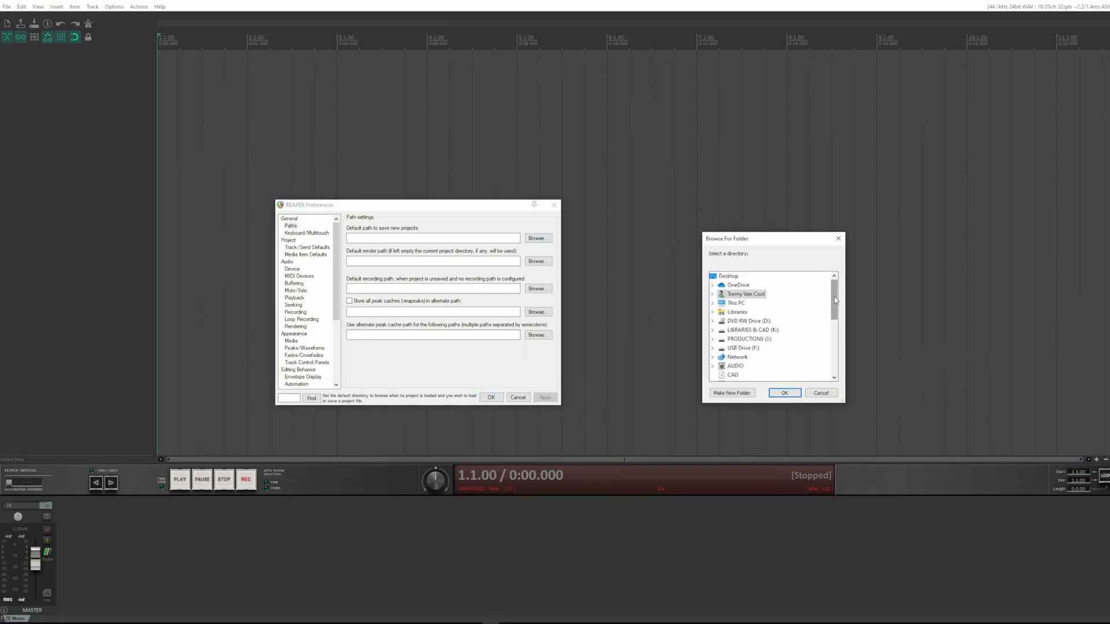
click(712, 338)
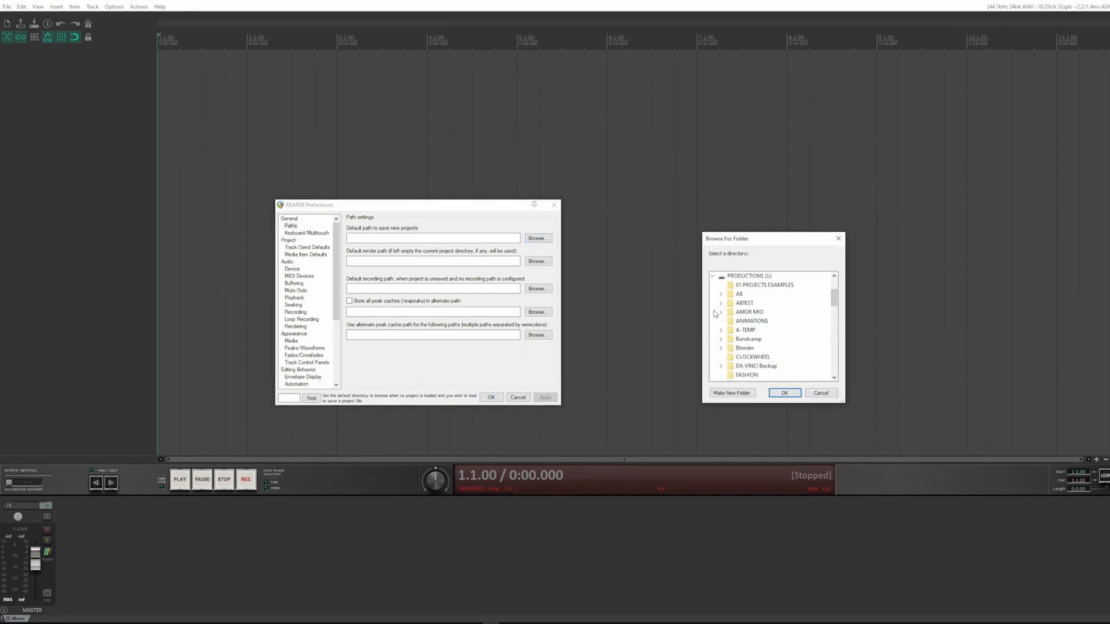
click(784, 391)
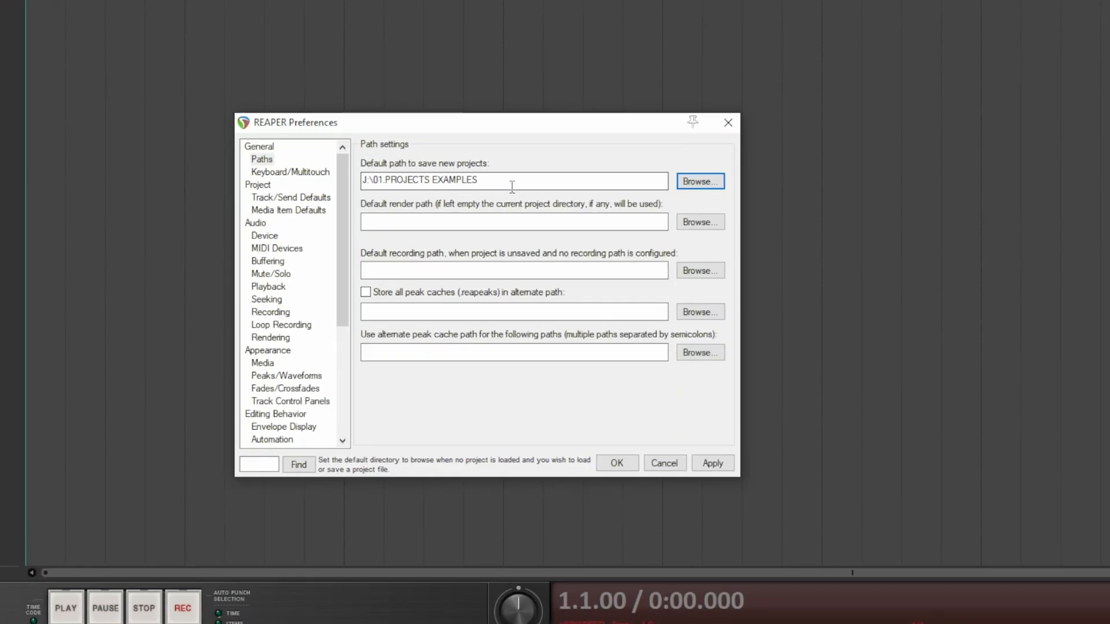
click(712, 463)
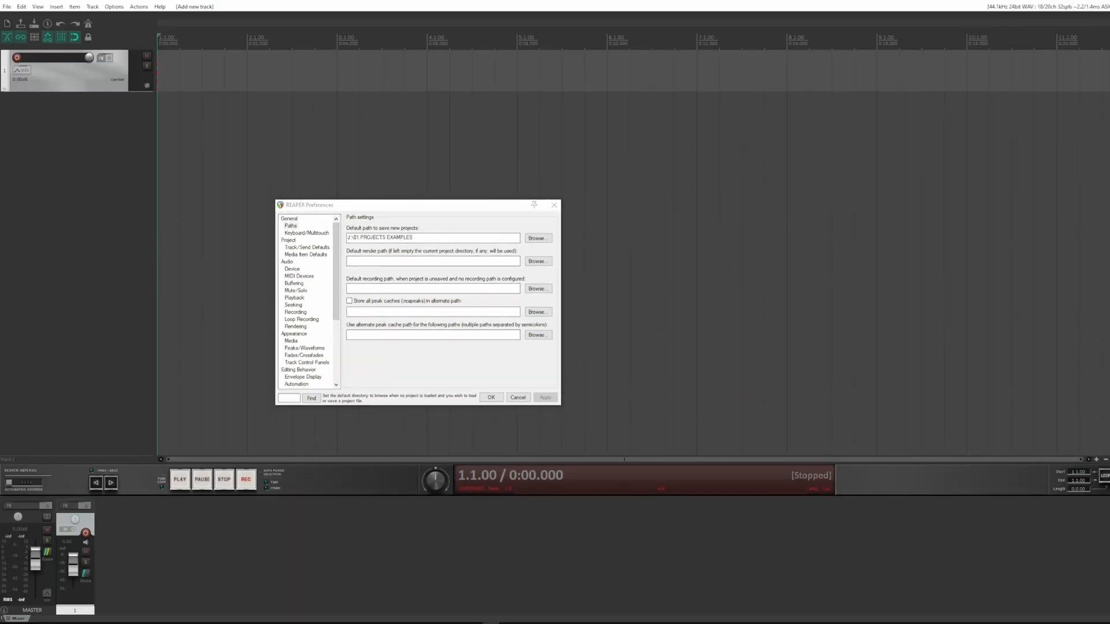
Save the project as TUTORIAL in 01.PROJECTS EXAMPLES.
click(6, 6)
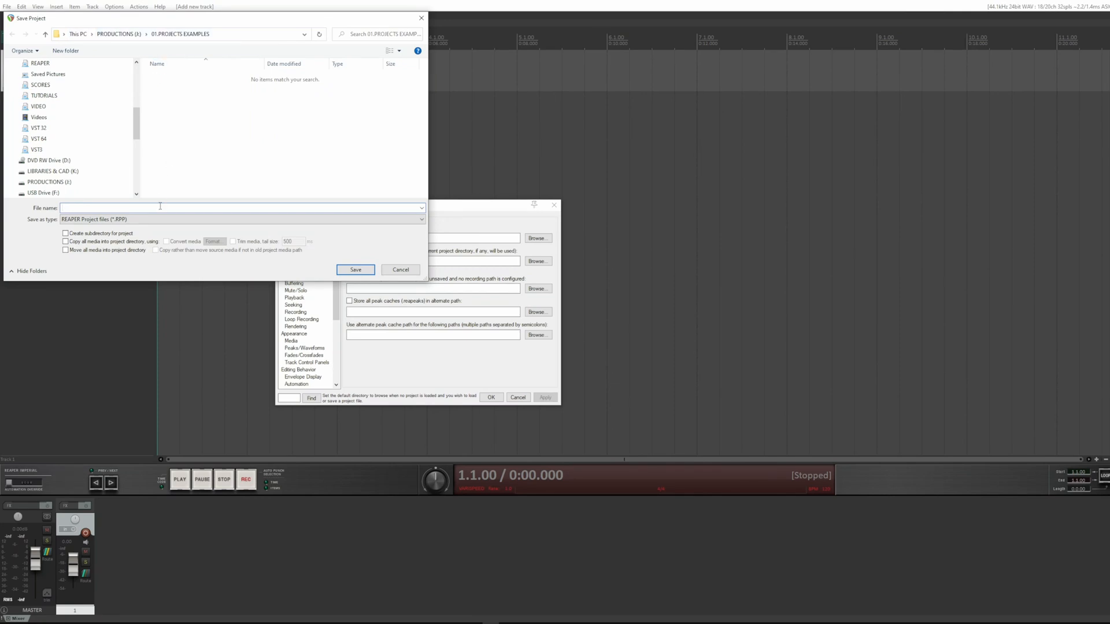
text(TUTO)
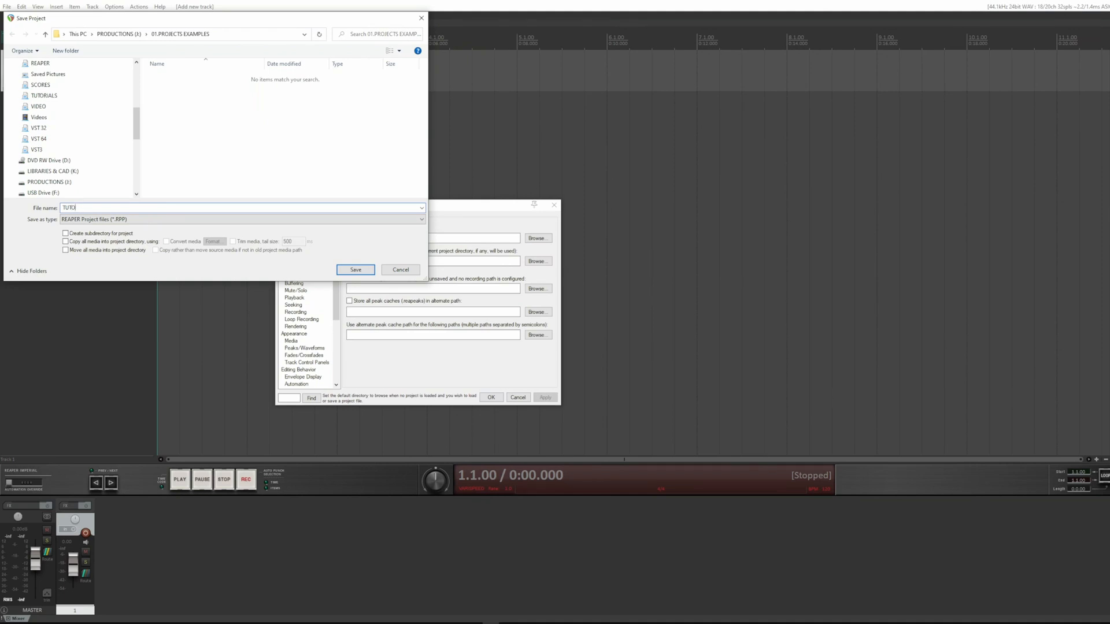
text(RIAL)
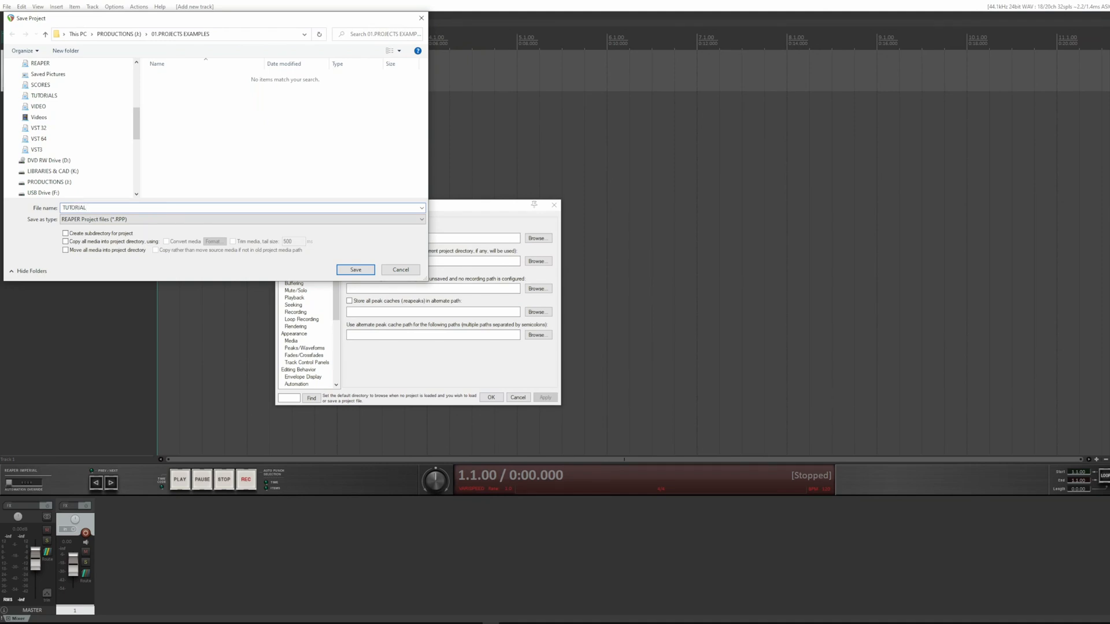
click(354, 270)
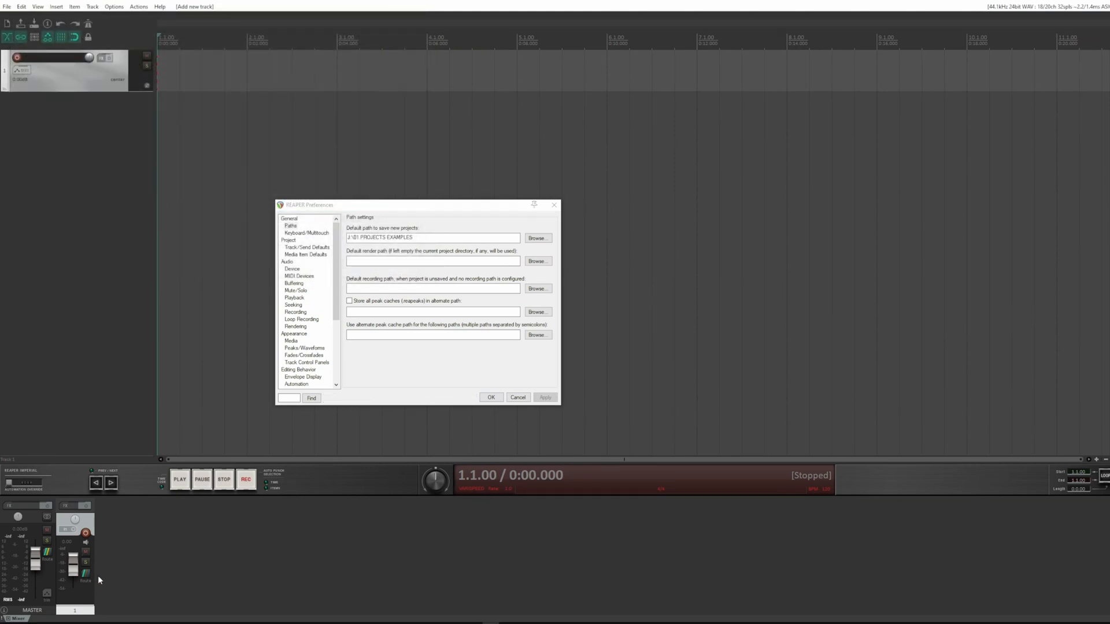
click(536, 238)
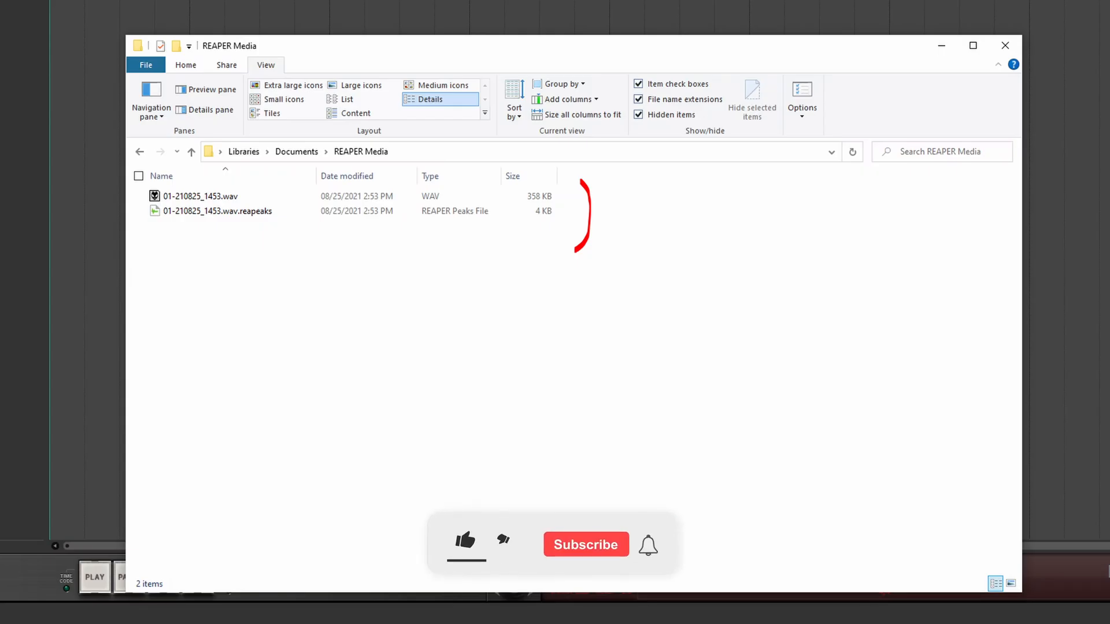
View the WAV and .reapeaks files in Documents > REAPER Media.
click(465, 539)
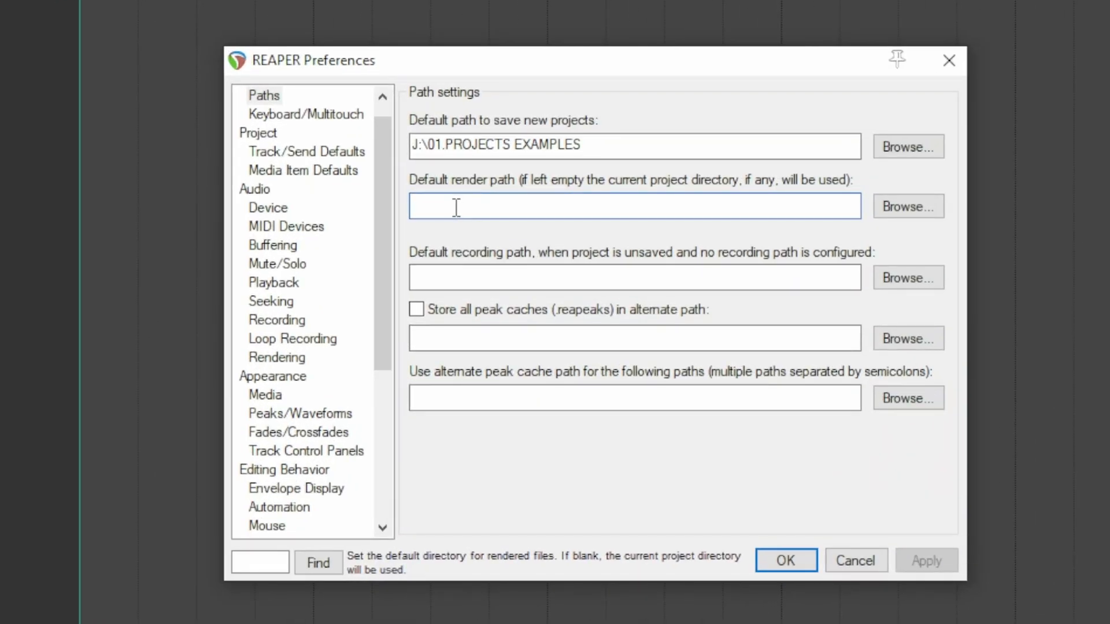
Enter Rendering as the default render path and apply it.
text(Ren)
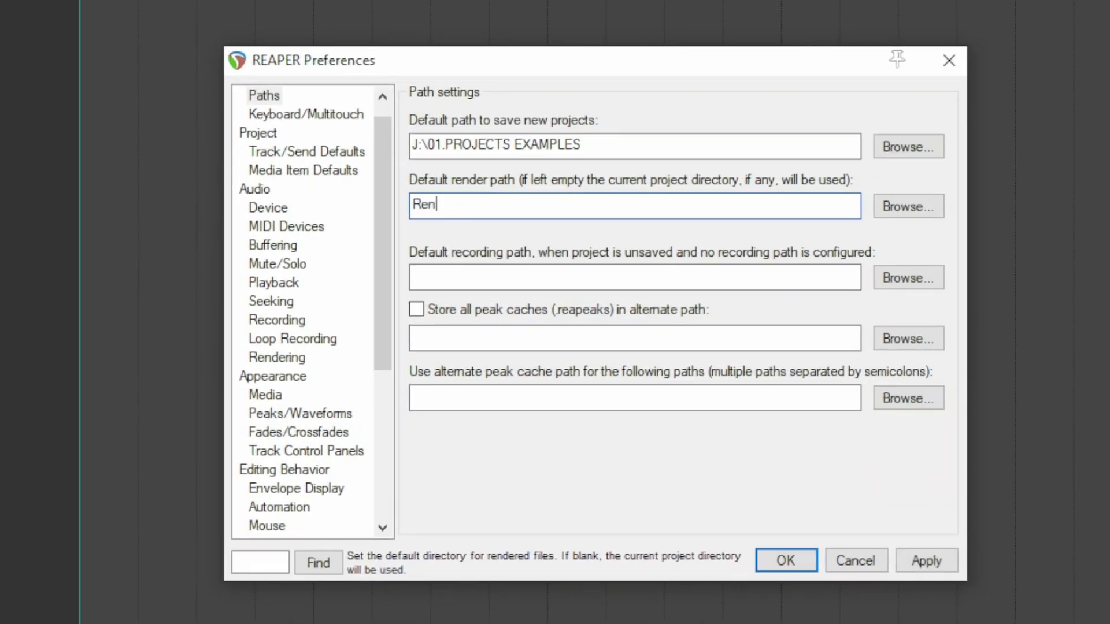
text(dering)
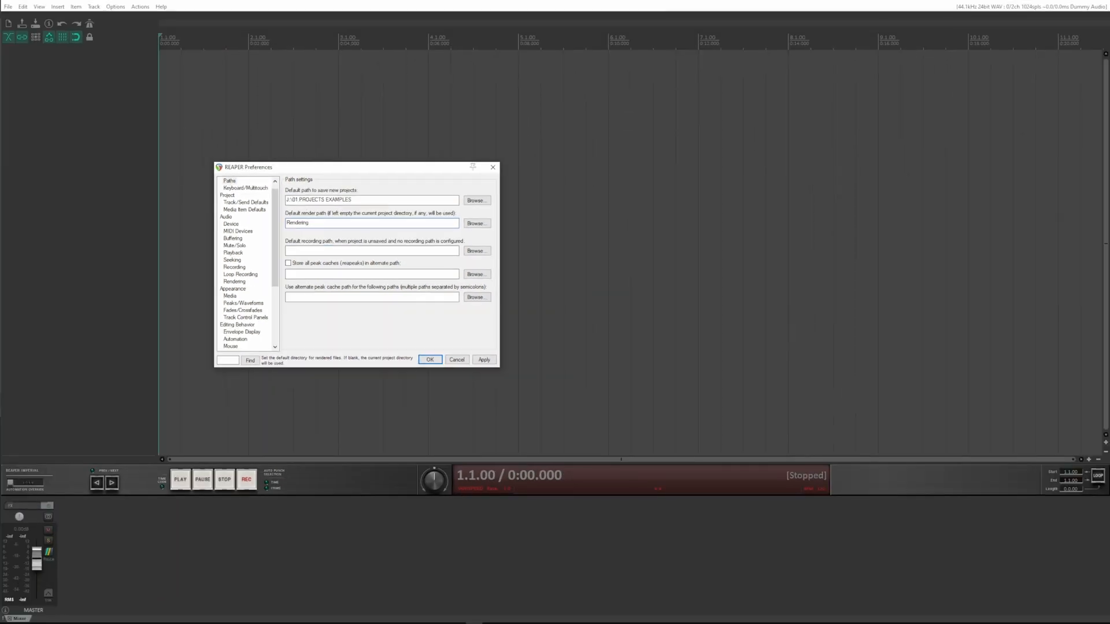
click(371, 222)
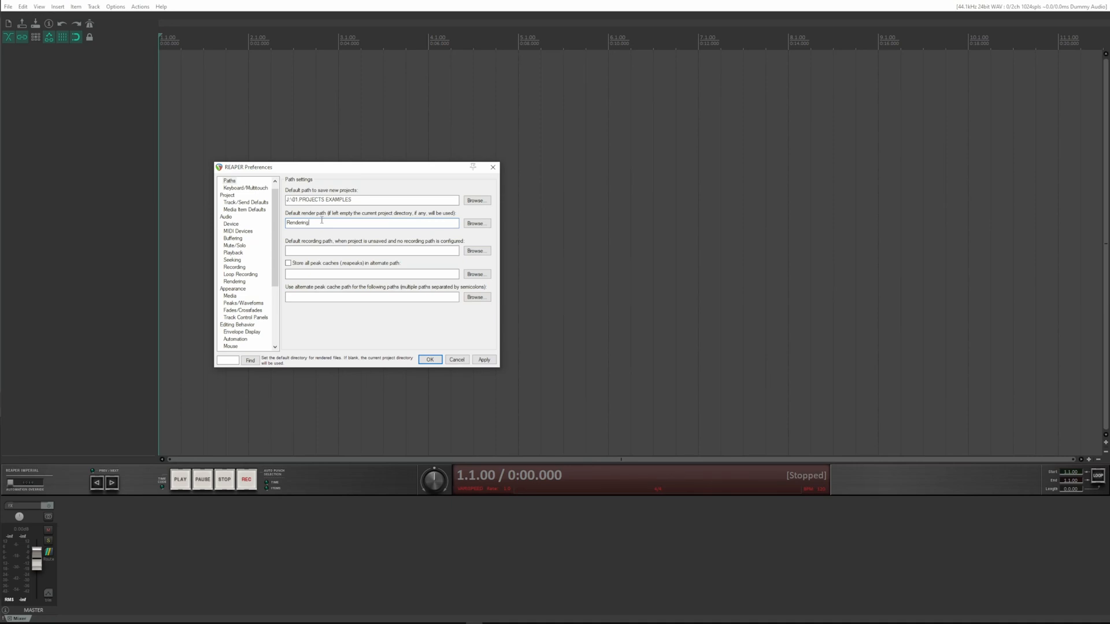
click(483, 360)
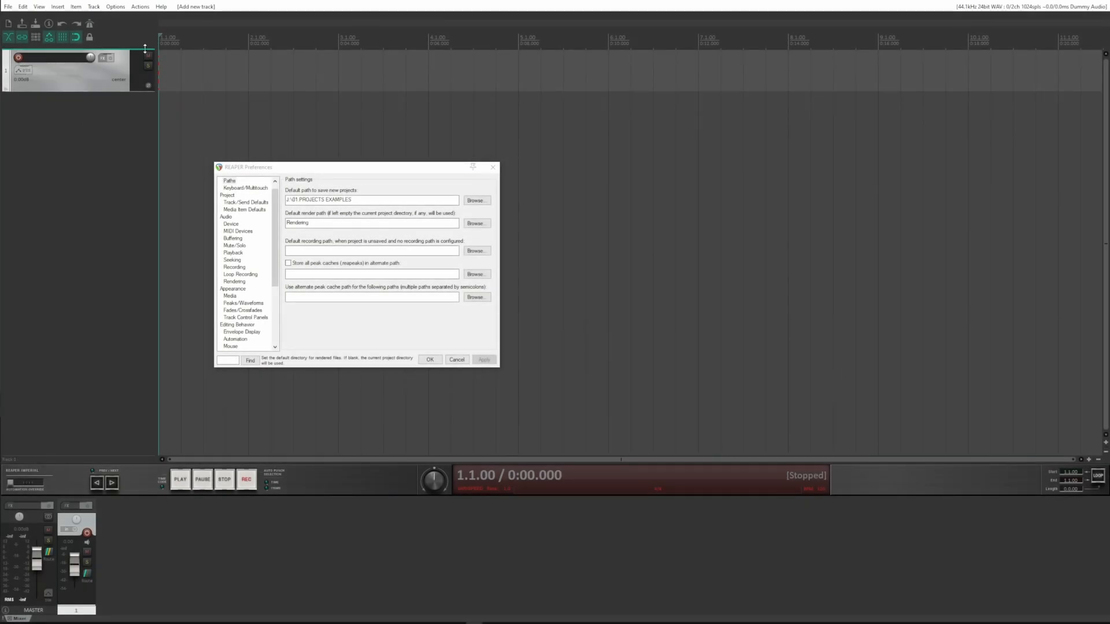
Insert an empty MIDI item and render TUTORIAL.wav to the Rendering folder.
click(75, 7)
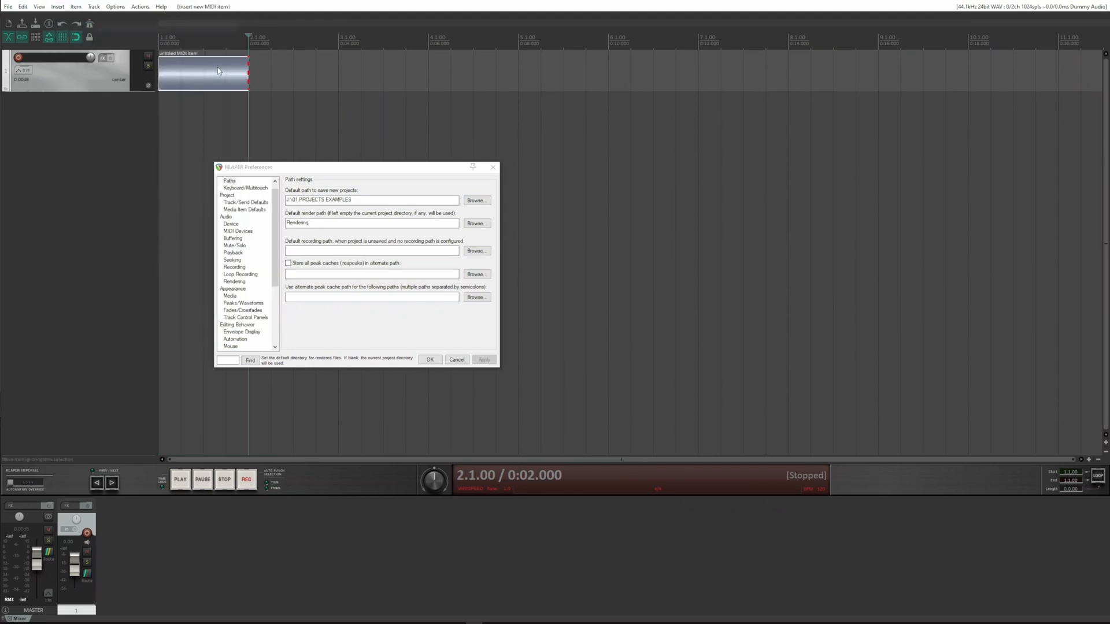
click(8, 6)
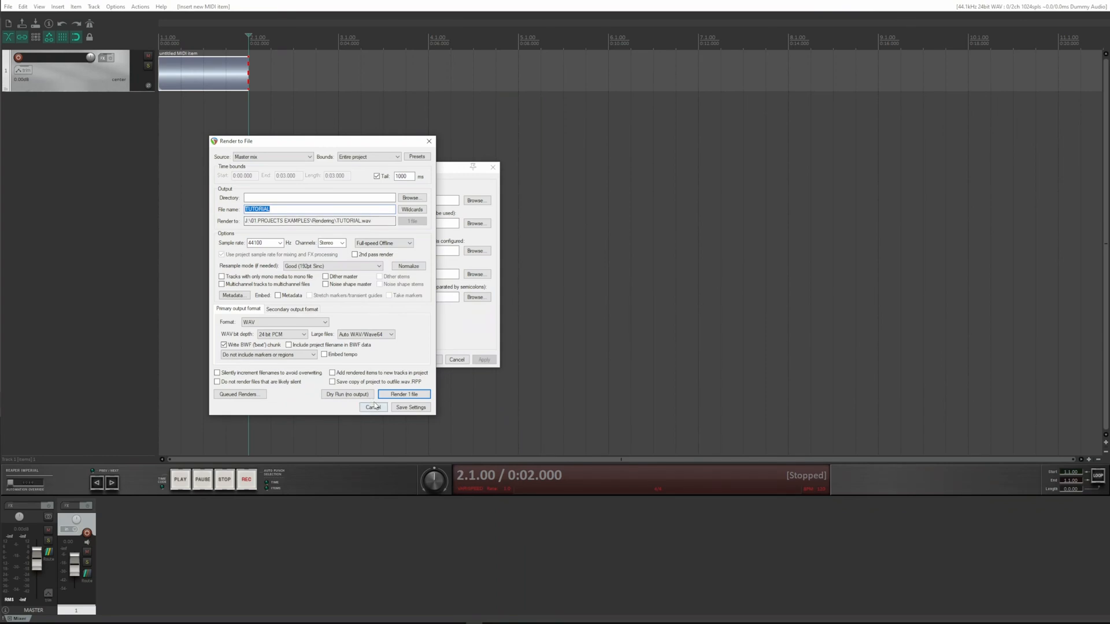
click(403, 394)
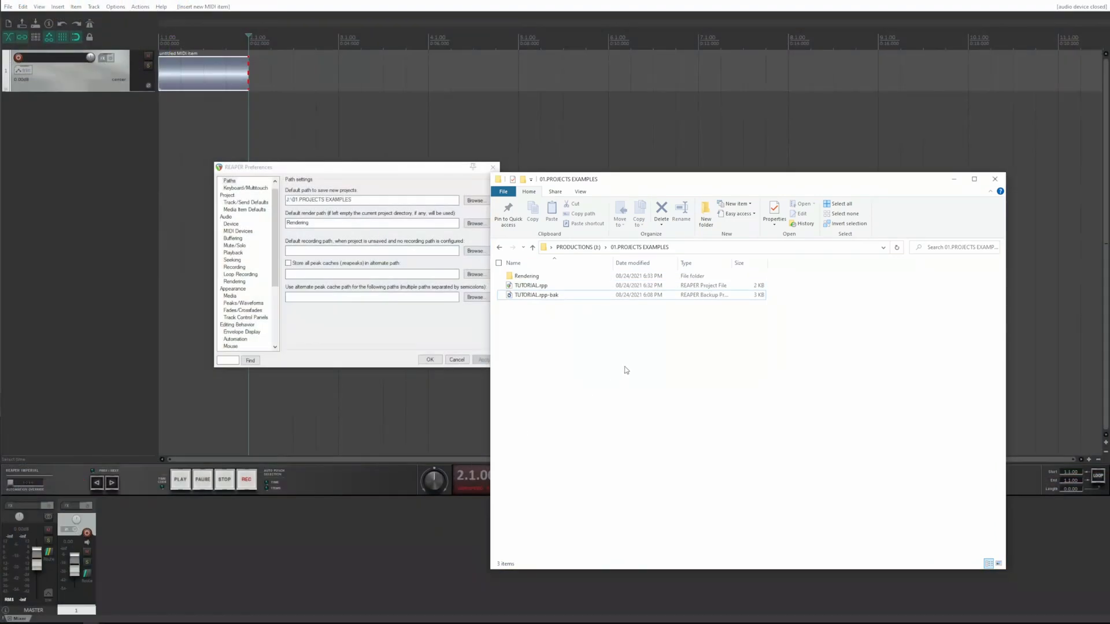
mouse_move(598, 183)
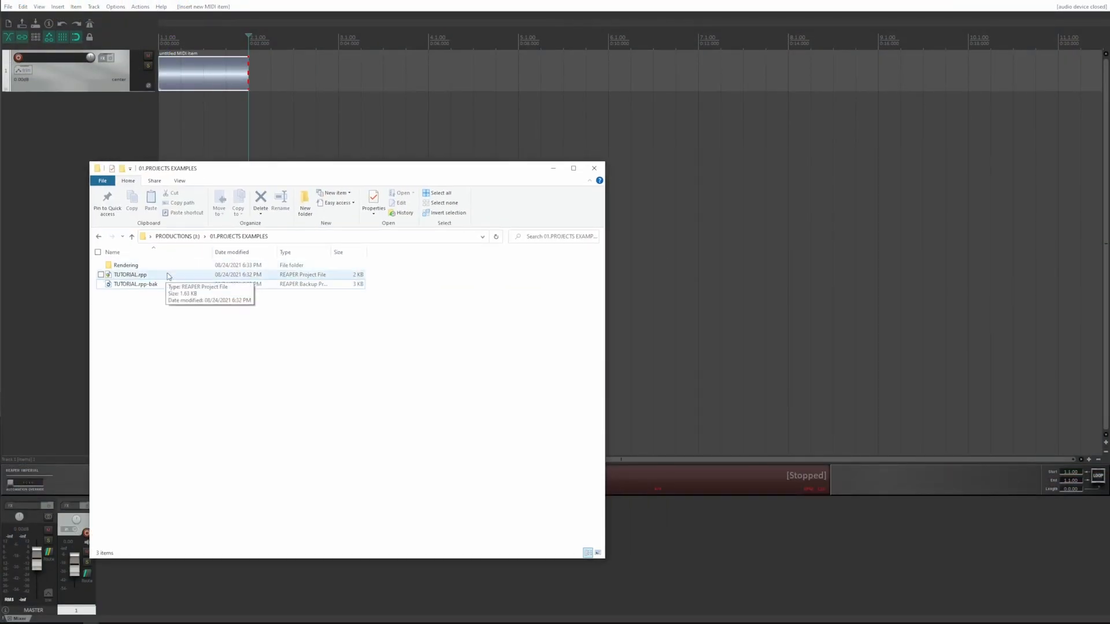
Open the Rendering folder inside 01.PROJECTS EXAMPLES to check the render.
click(126, 265)
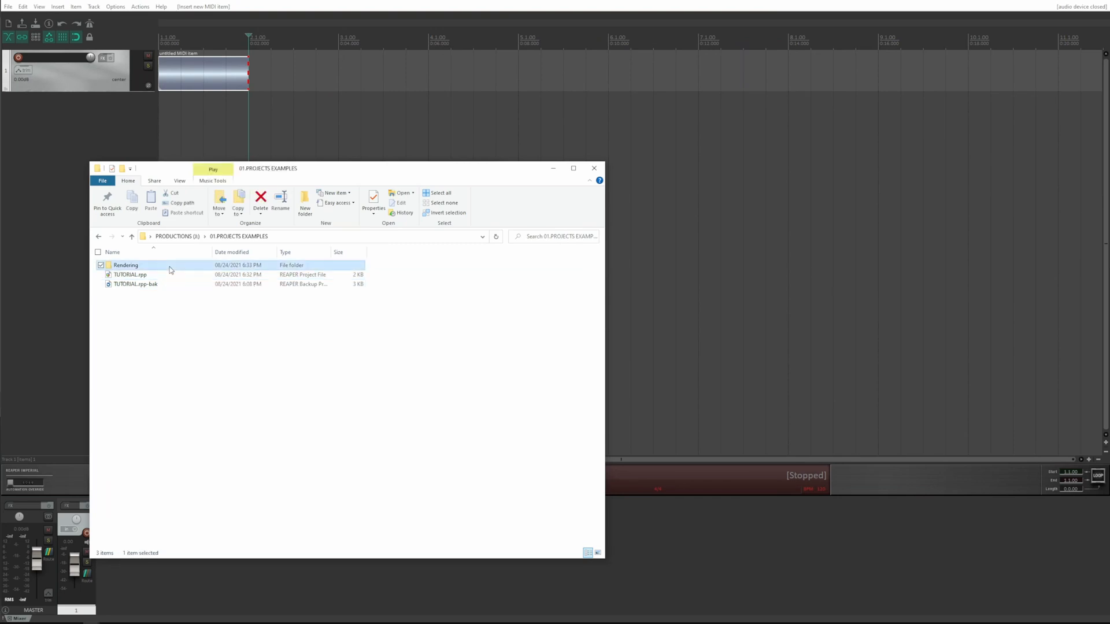
double_click(126, 265)
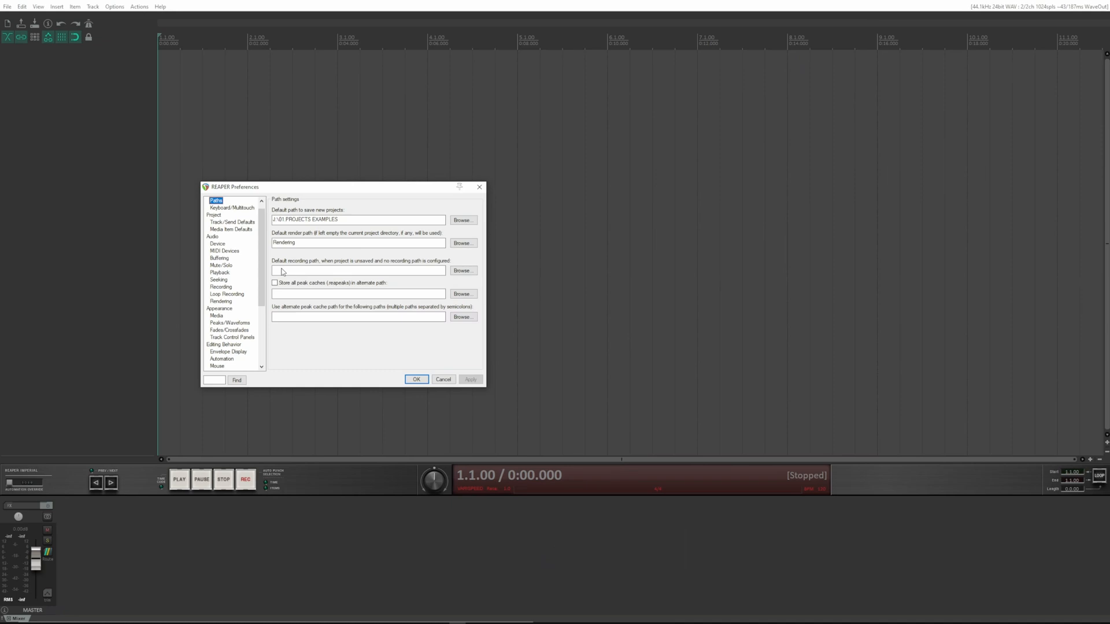
mouse_move(304, 270)
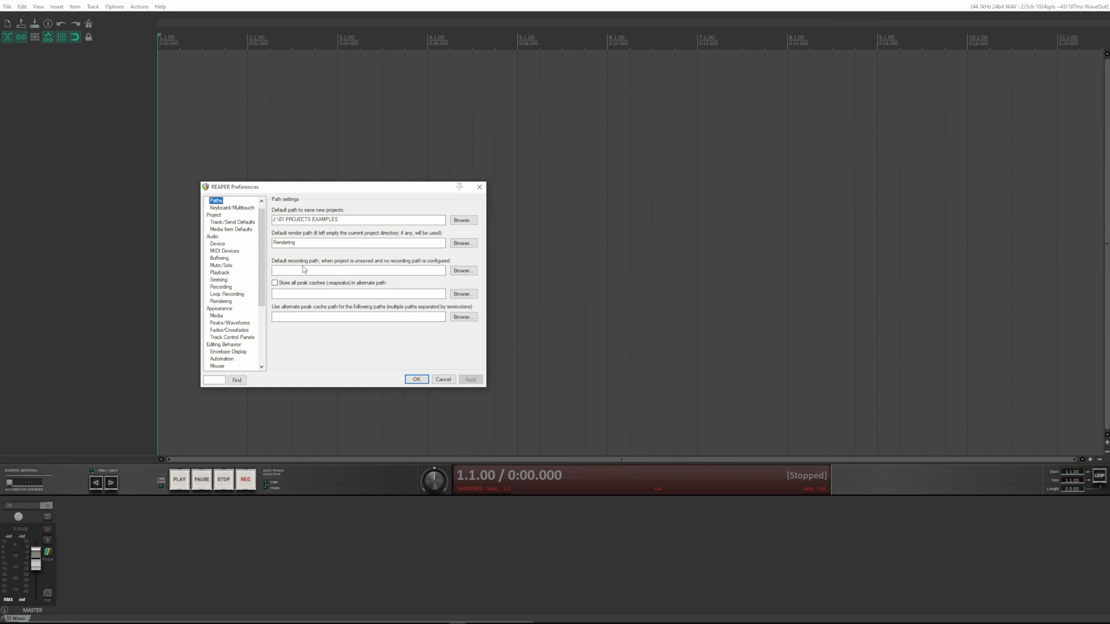
mouse_move(321, 270)
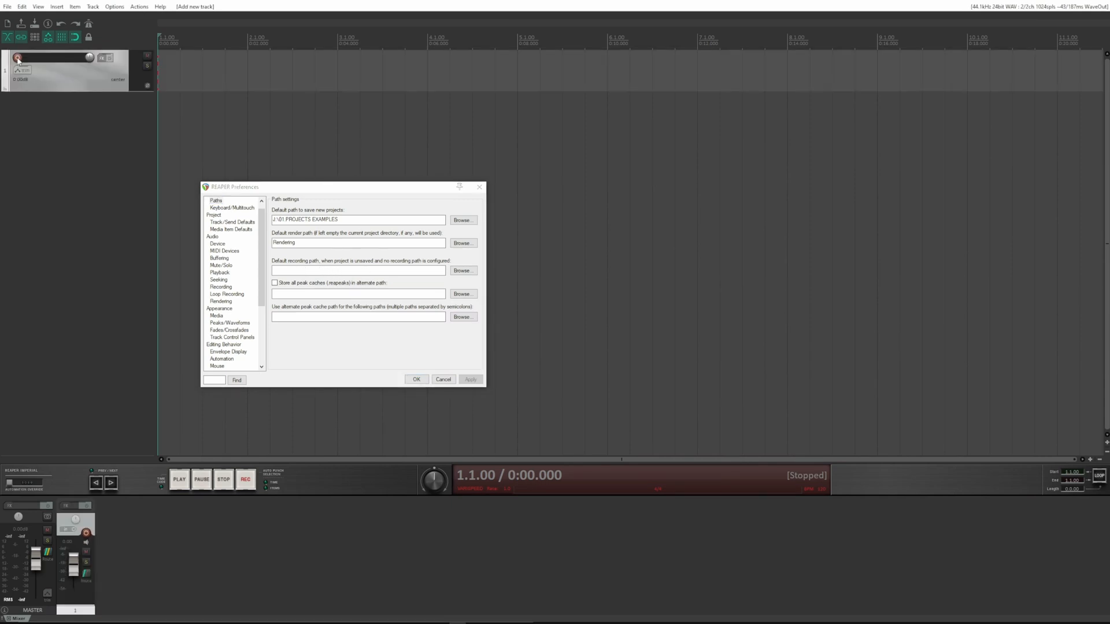
Arm track 1 and record a short take, then stop.
click(18, 57)
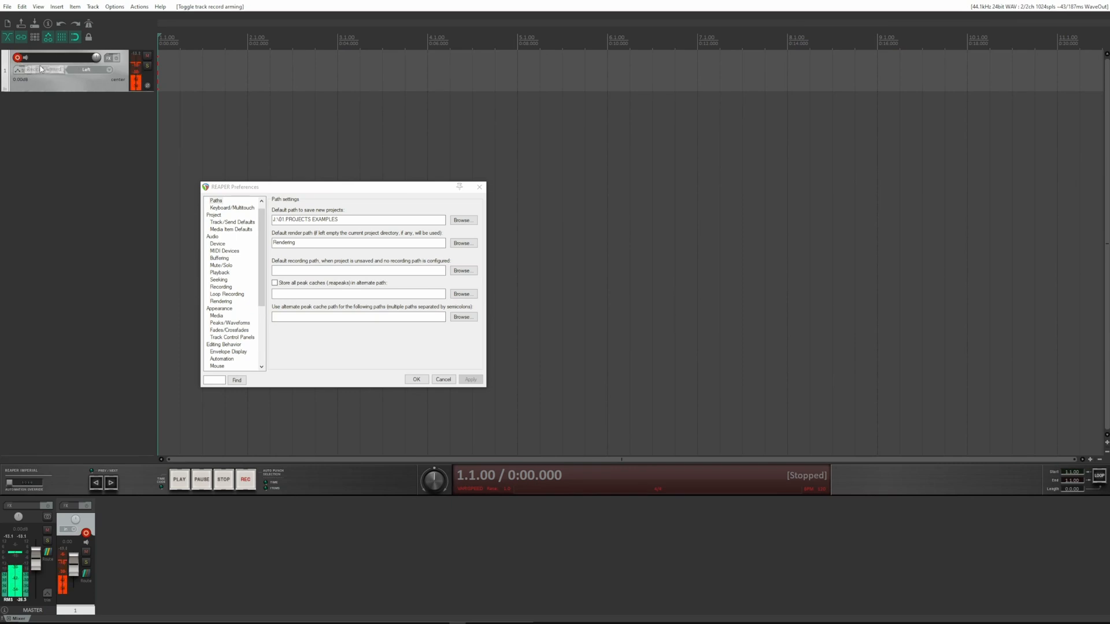
click(246, 479)
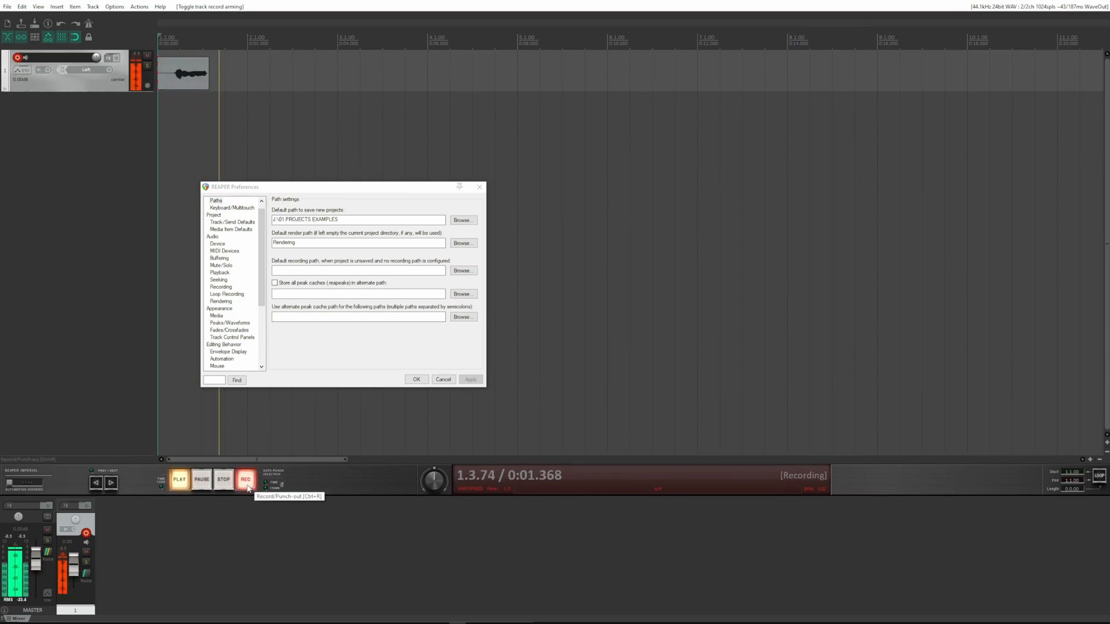
click(223, 479)
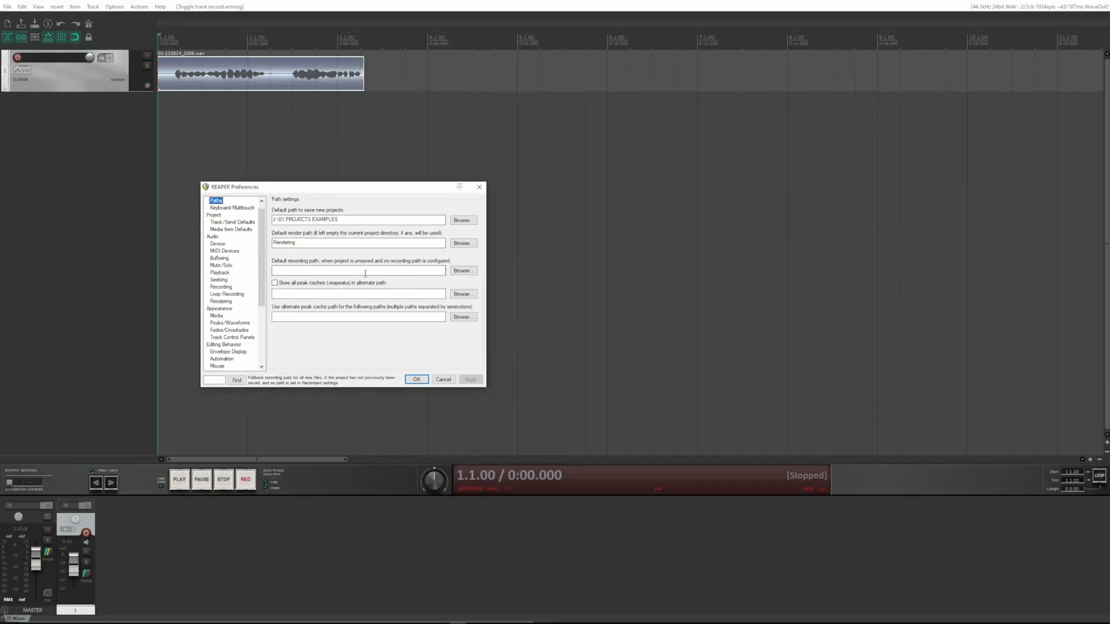
Choose J:\02.DEFAULT RECORDING as the default recording path.
click(463, 271)
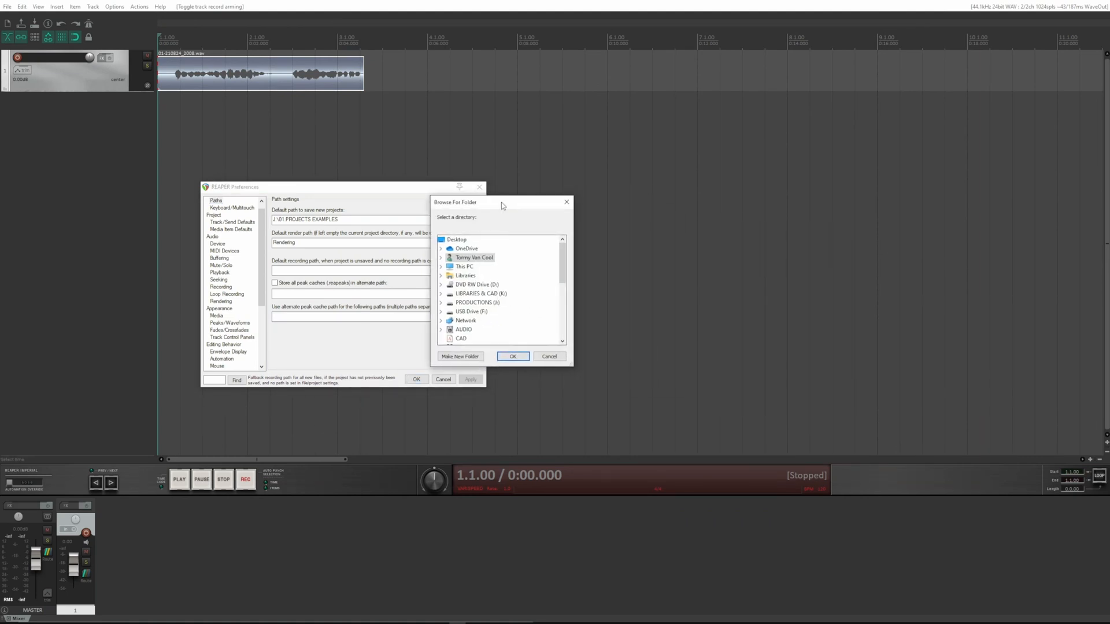
mouse_move(442, 296)
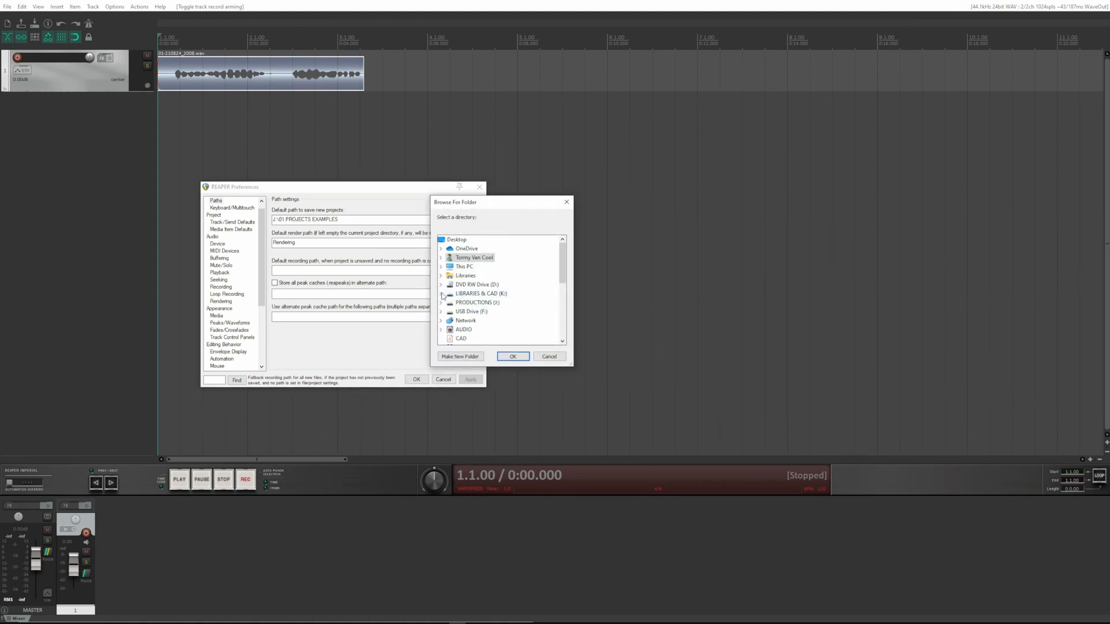
scroll(down, 3)
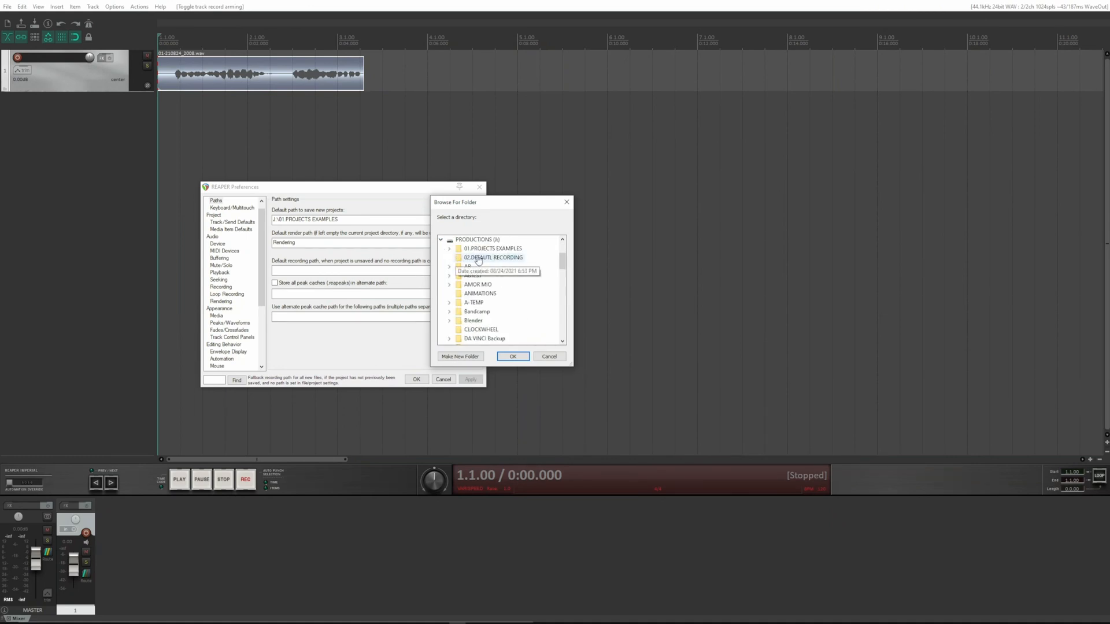
click(513, 356)
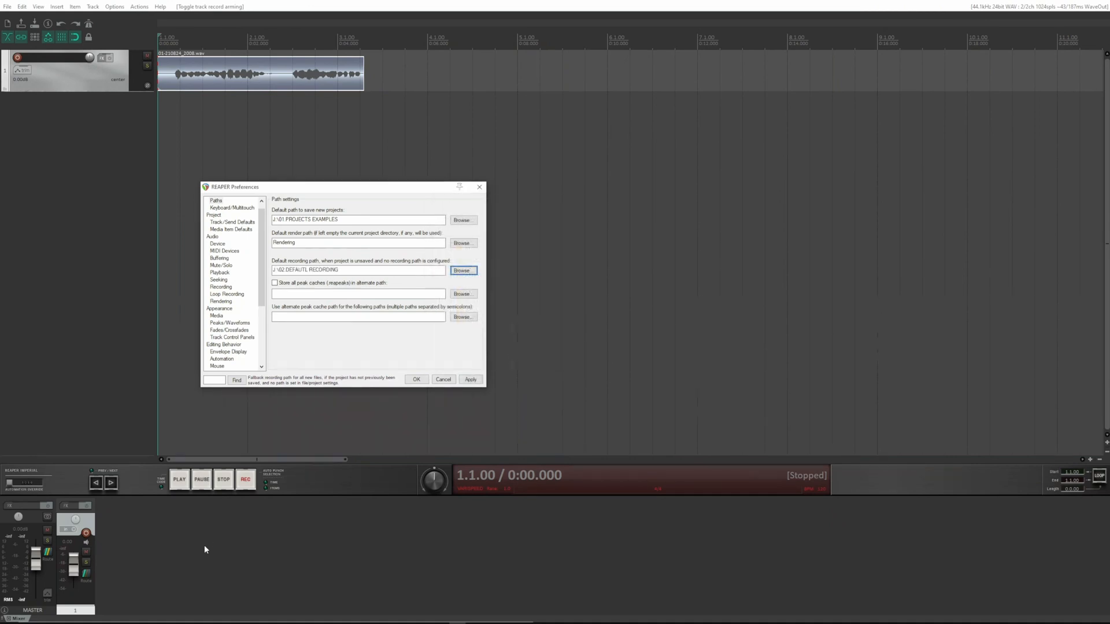
click(463, 271)
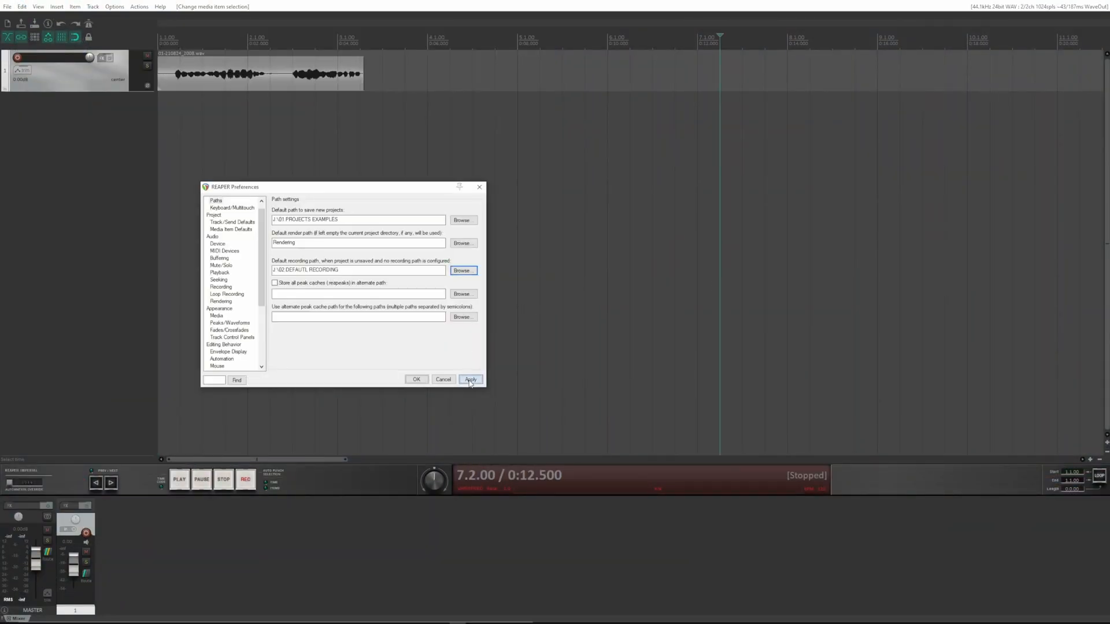
Apply the recording path, record a second take, and Save All recorded files.
click(470, 379)
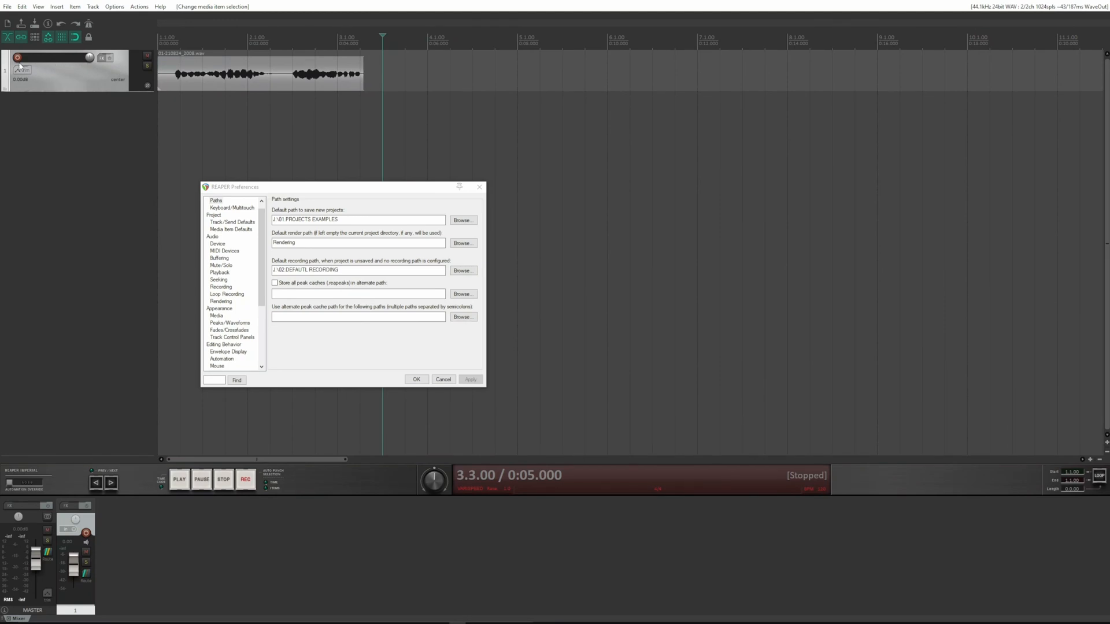
click(246, 479)
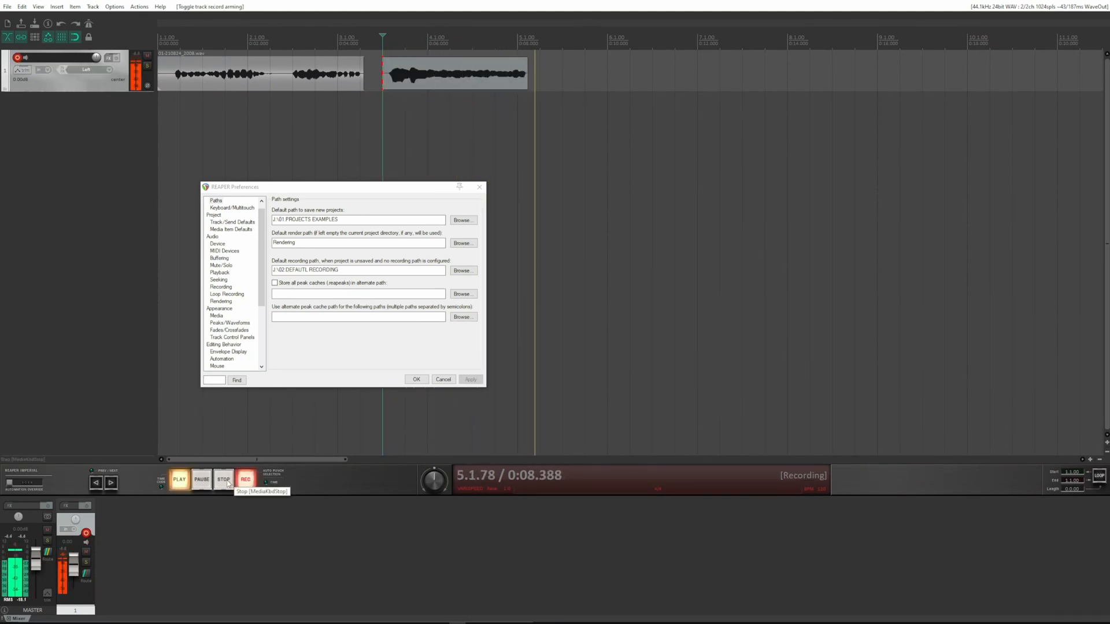
click(223, 479)
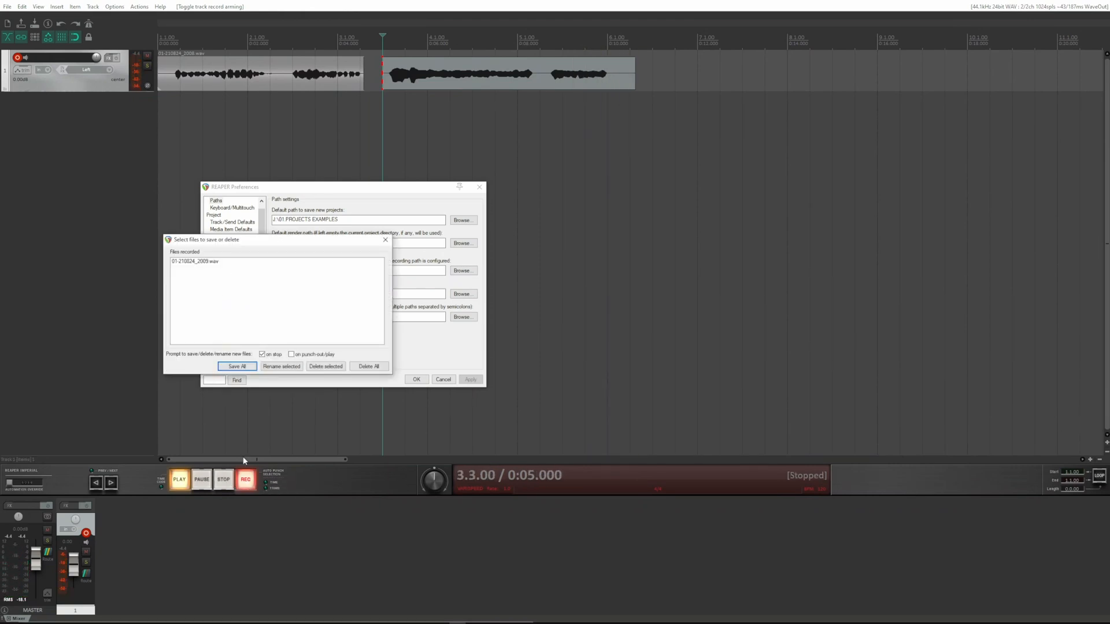
click(237, 366)
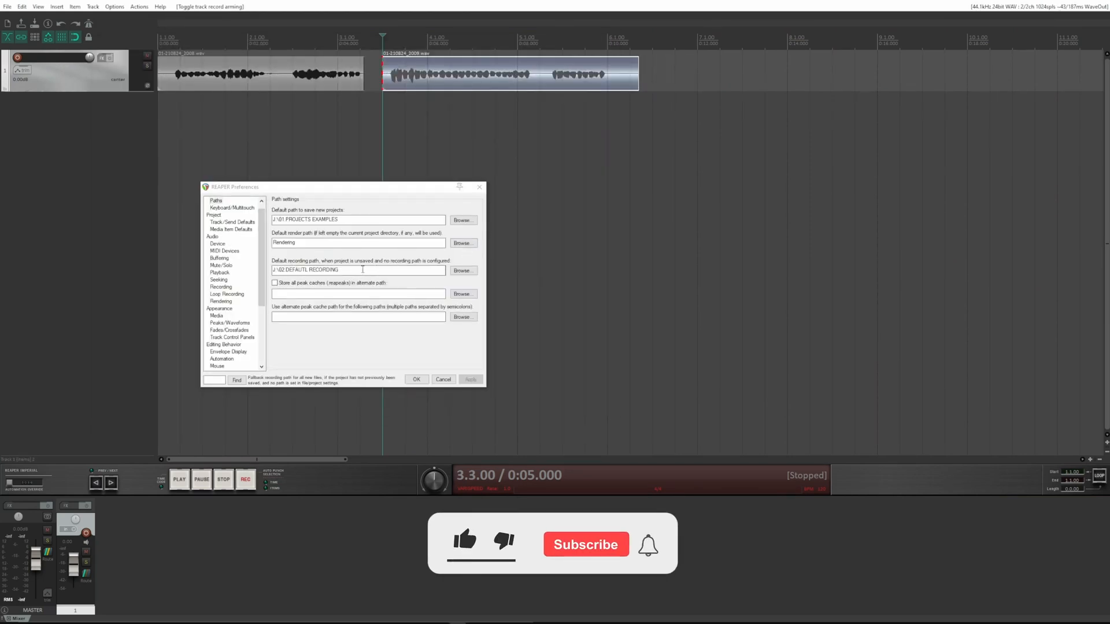
click(464, 540)
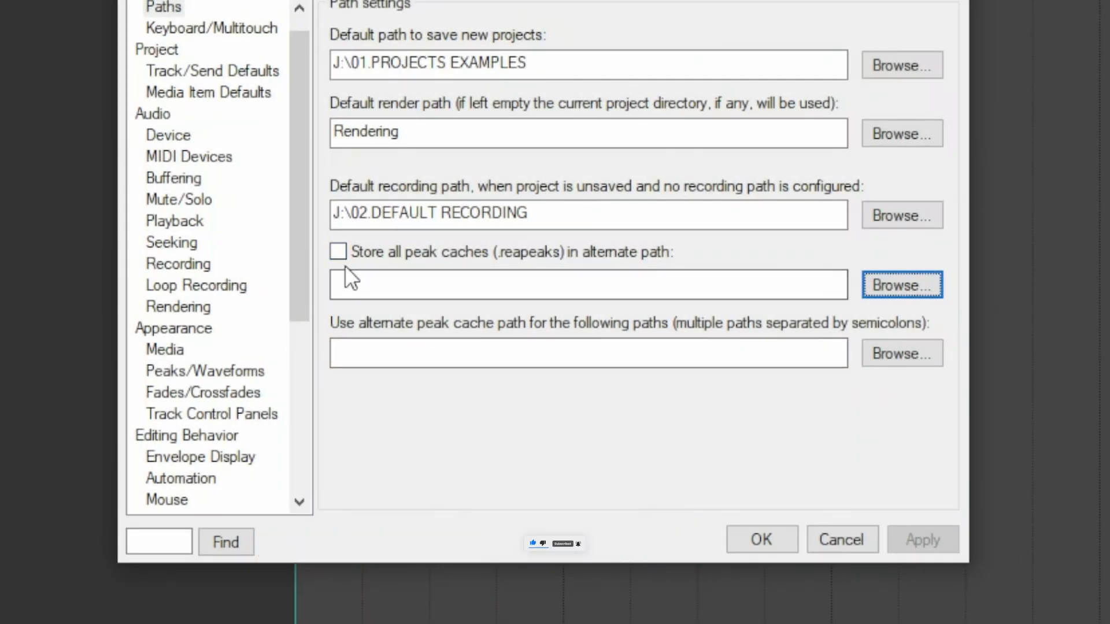
mouse_move(435, 276)
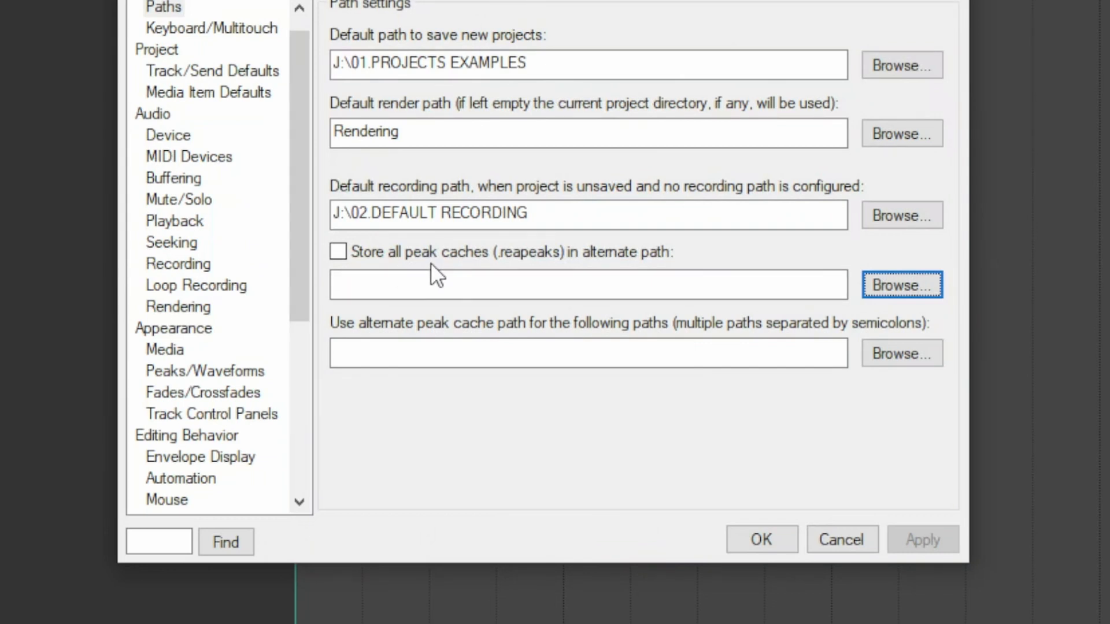
mouse_move(591, 268)
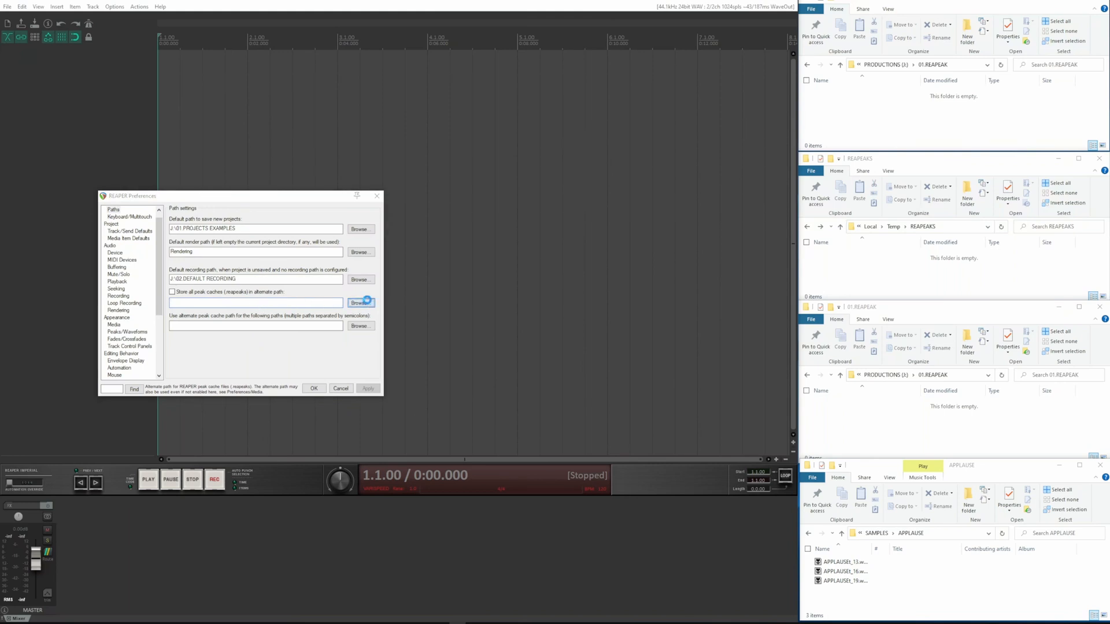
Set the peak cache folder to J:\01.REAPEAK and tick storing all peak caches there.
click(359, 303)
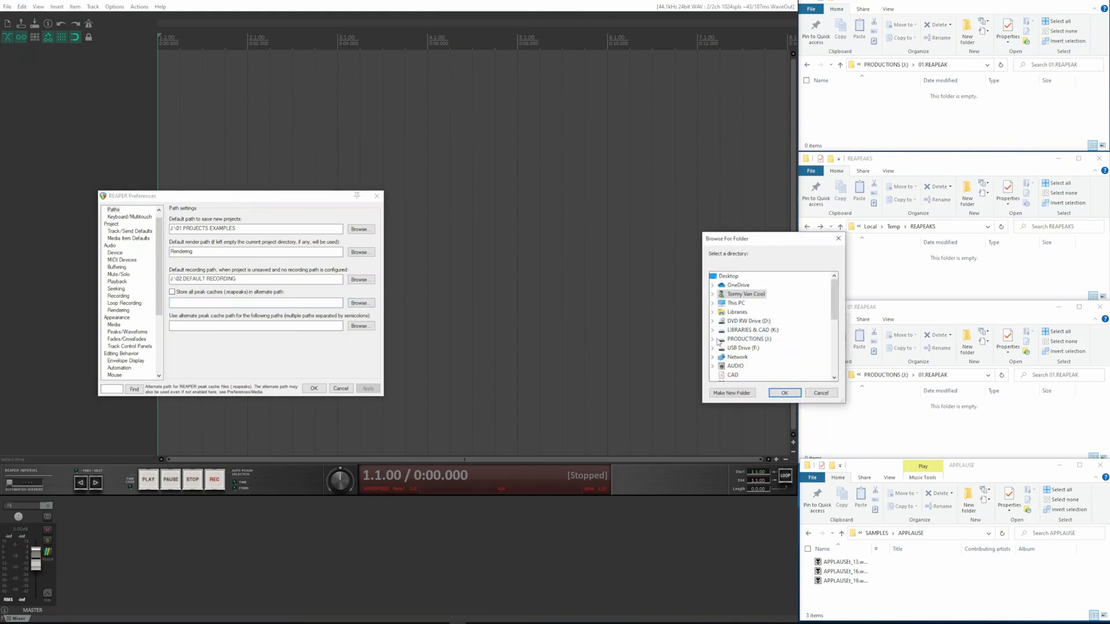
click(747, 338)
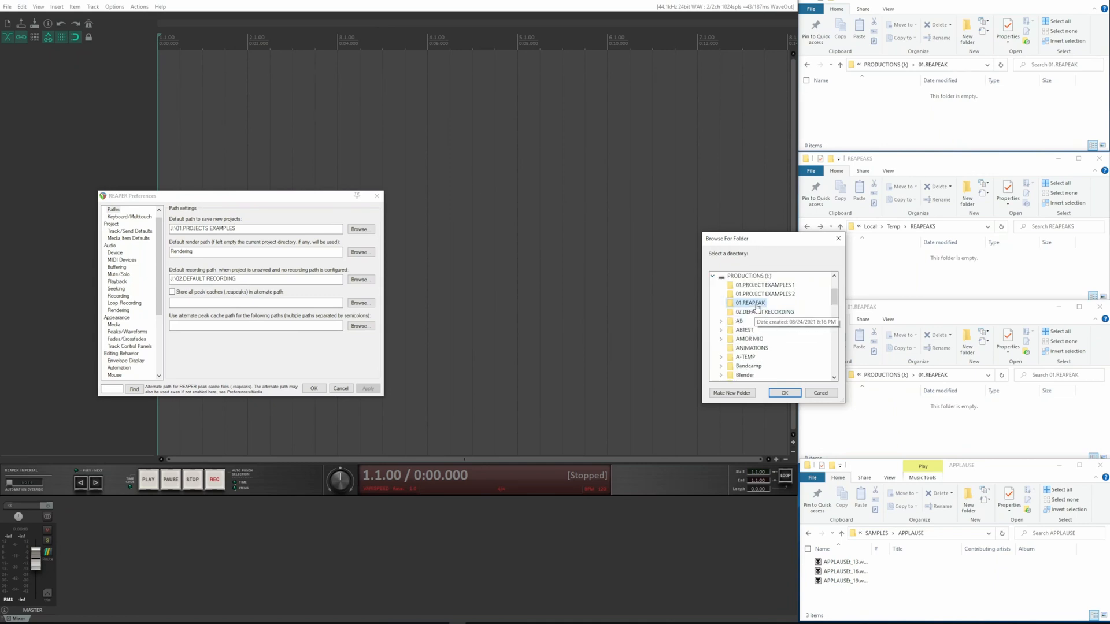
click(782, 393)
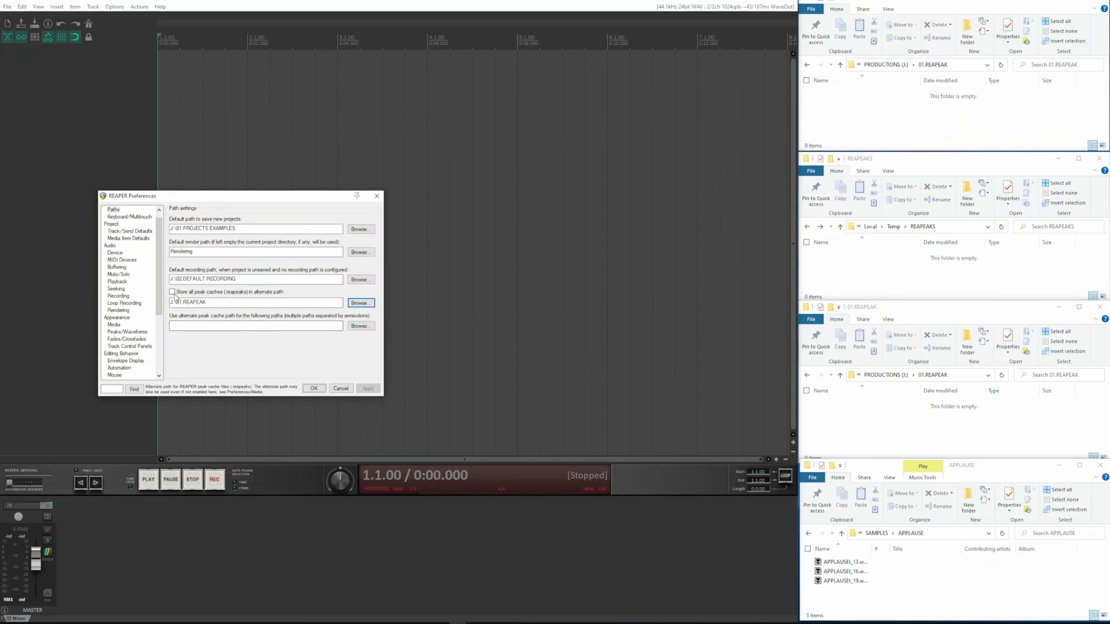
click(172, 292)
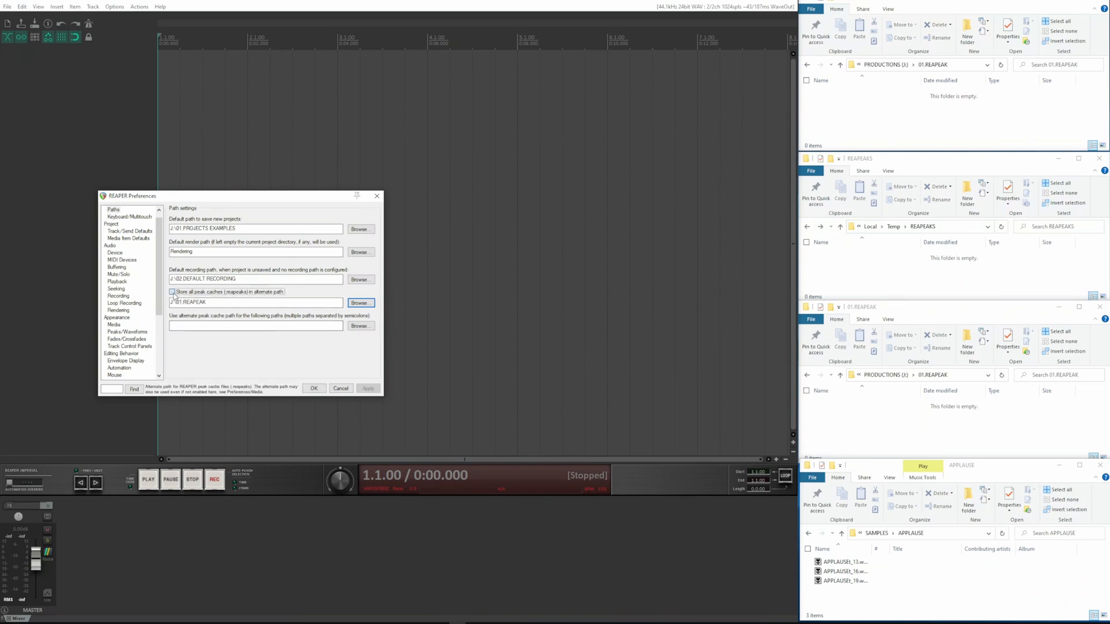
click(171, 291)
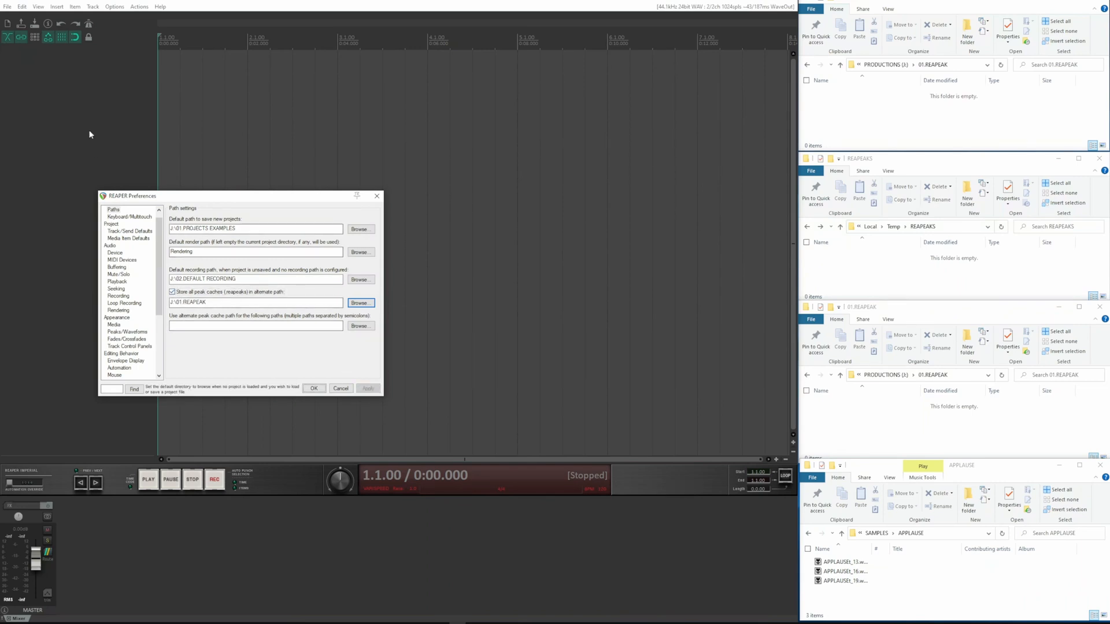
click(7, 6)
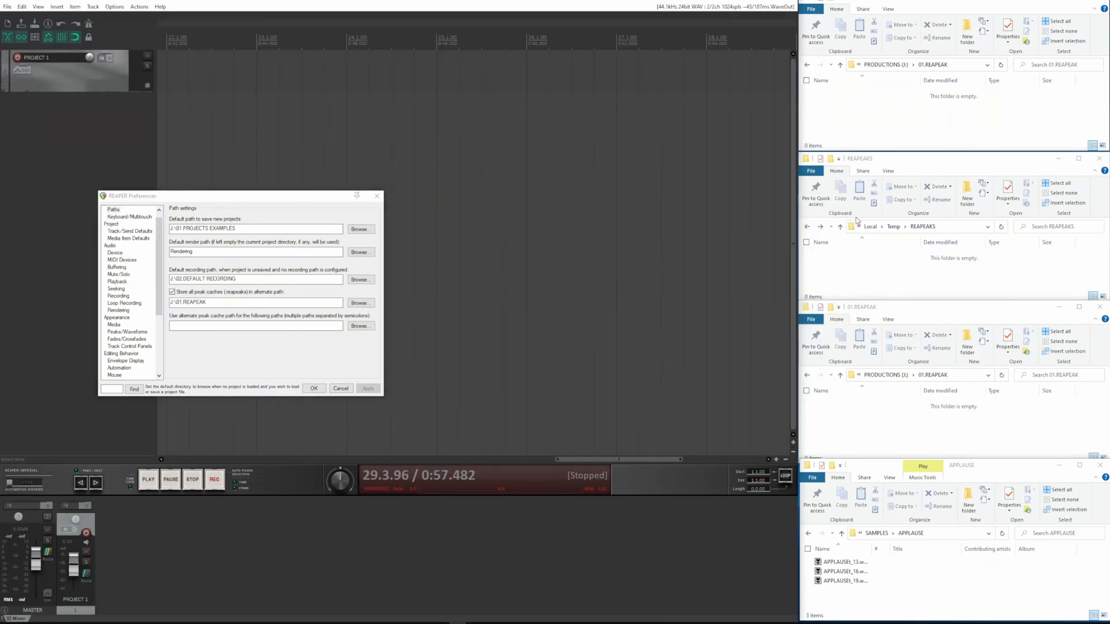
mouse_move(883, 262)
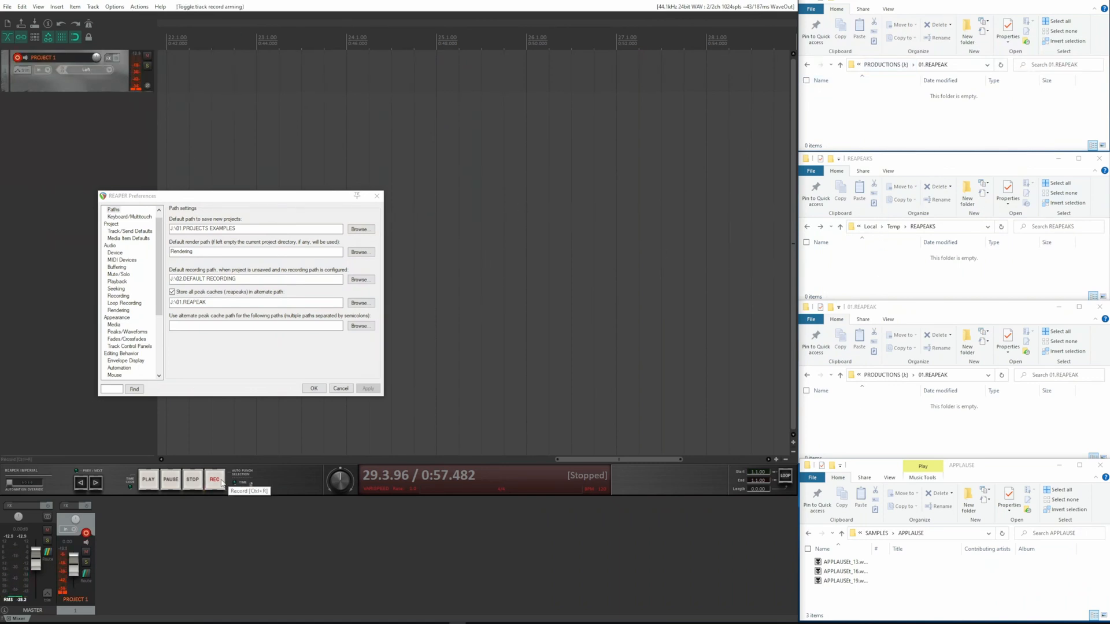
Record a short test take on the PROJECT 1 track.
click(214, 479)
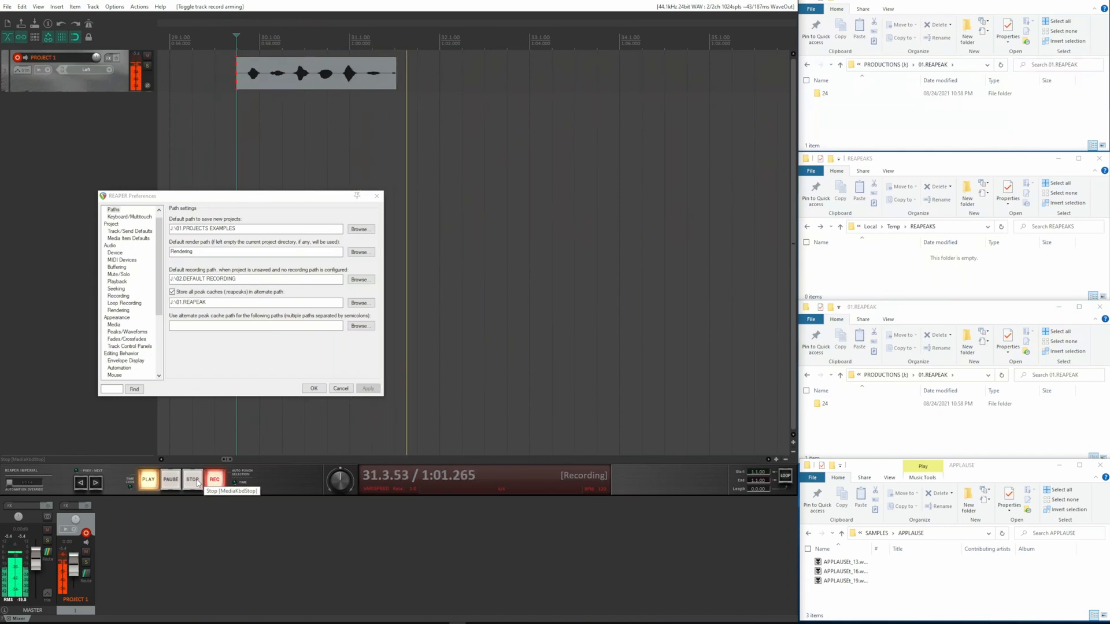
click(192, 479)
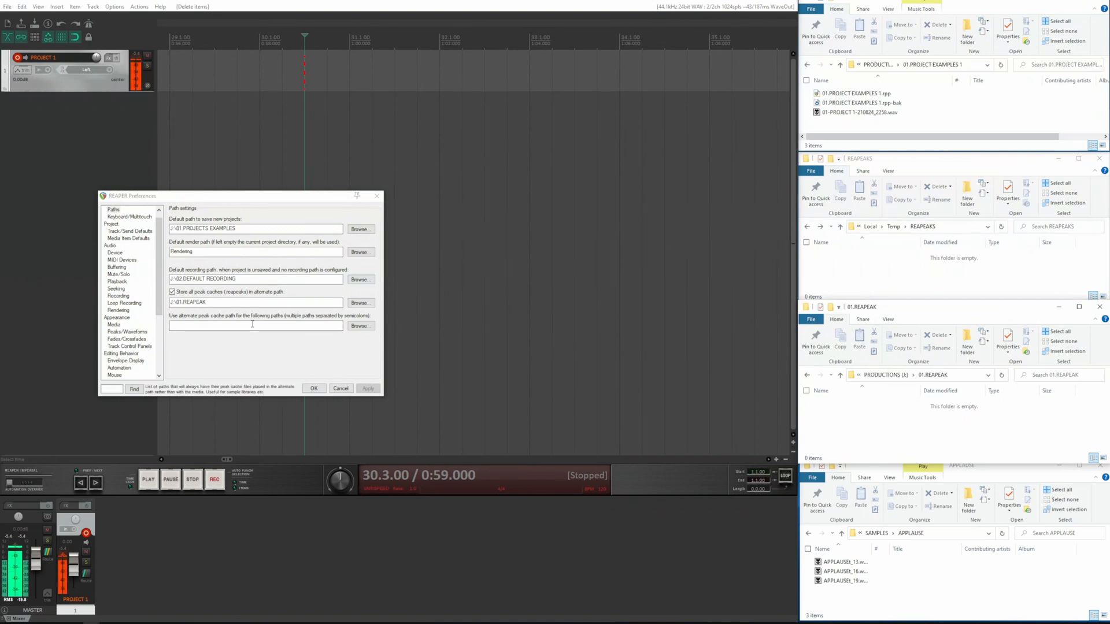
Untick 'Store all peak caches in alternate path' and record a test take.
click(172, 291)
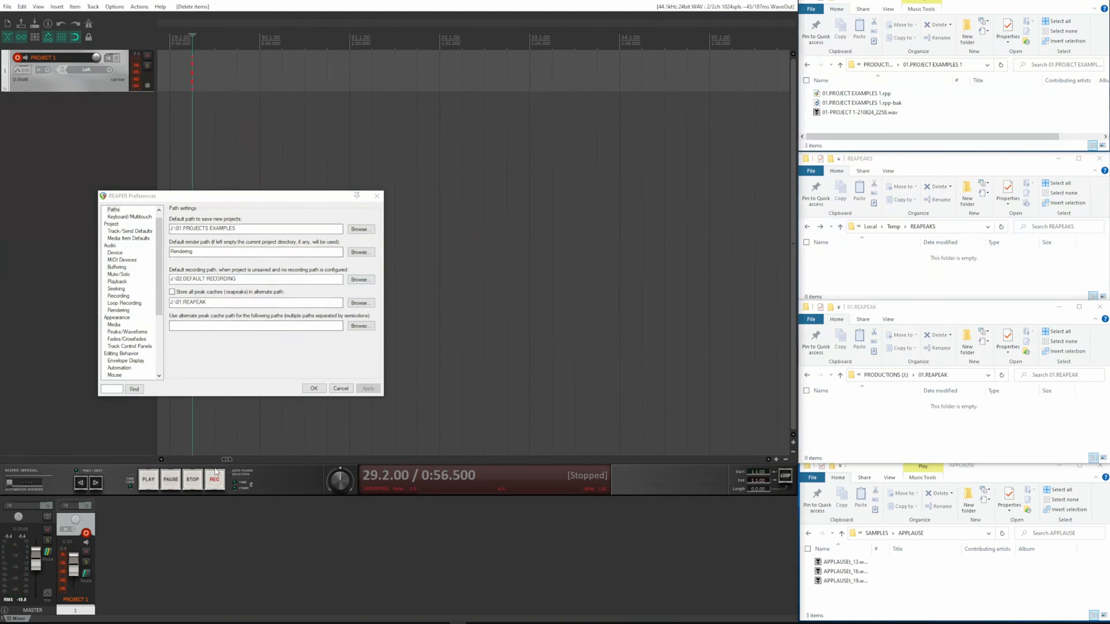
click(214, 479)
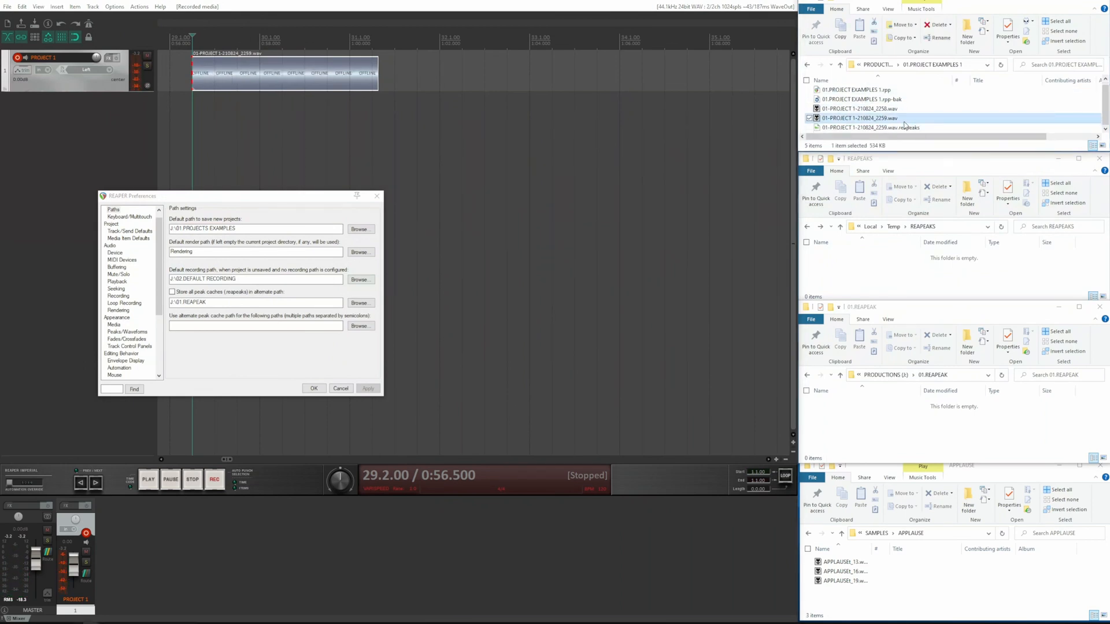
click(38, 6)
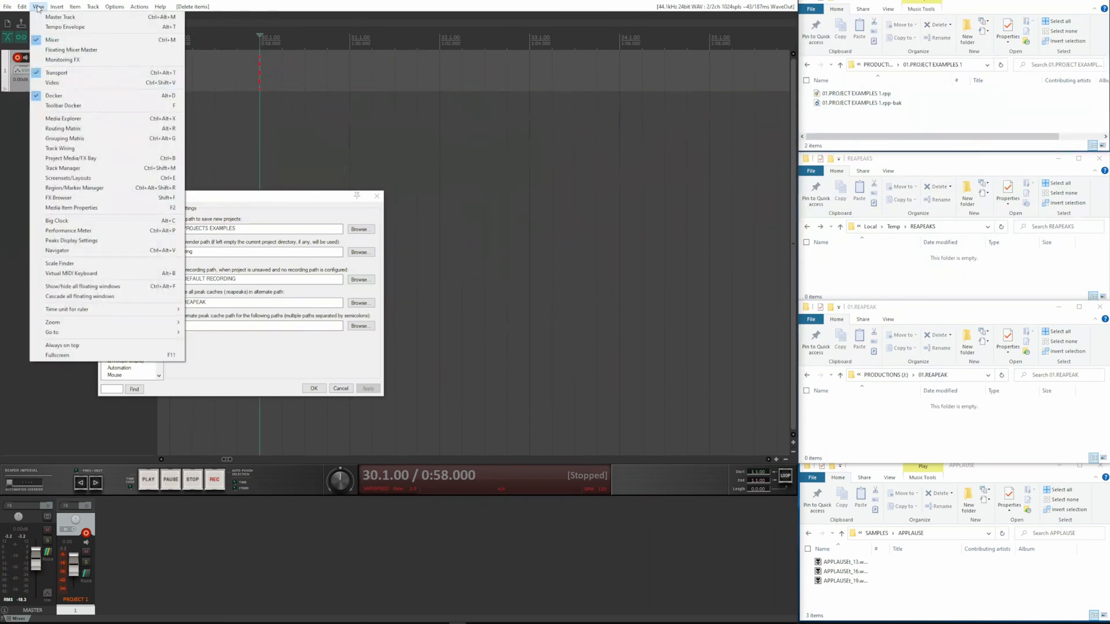
mouse_move(79, 118)
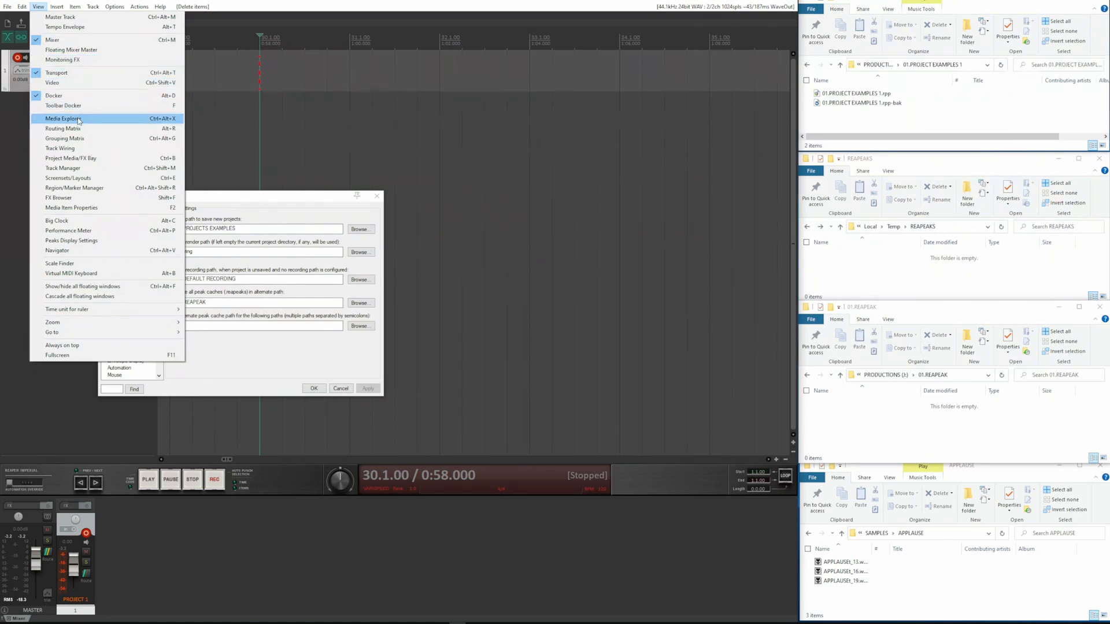
Open the Media Explorer and select the APPLAUSE sample's newly created peak file.
click(62, 118)
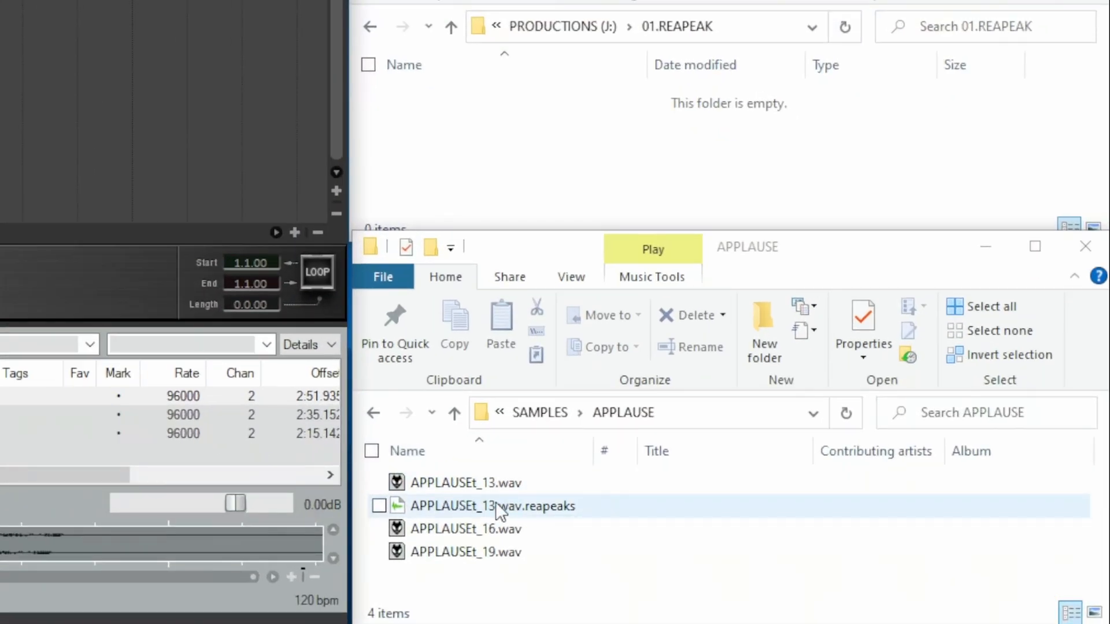
click(379, 506)
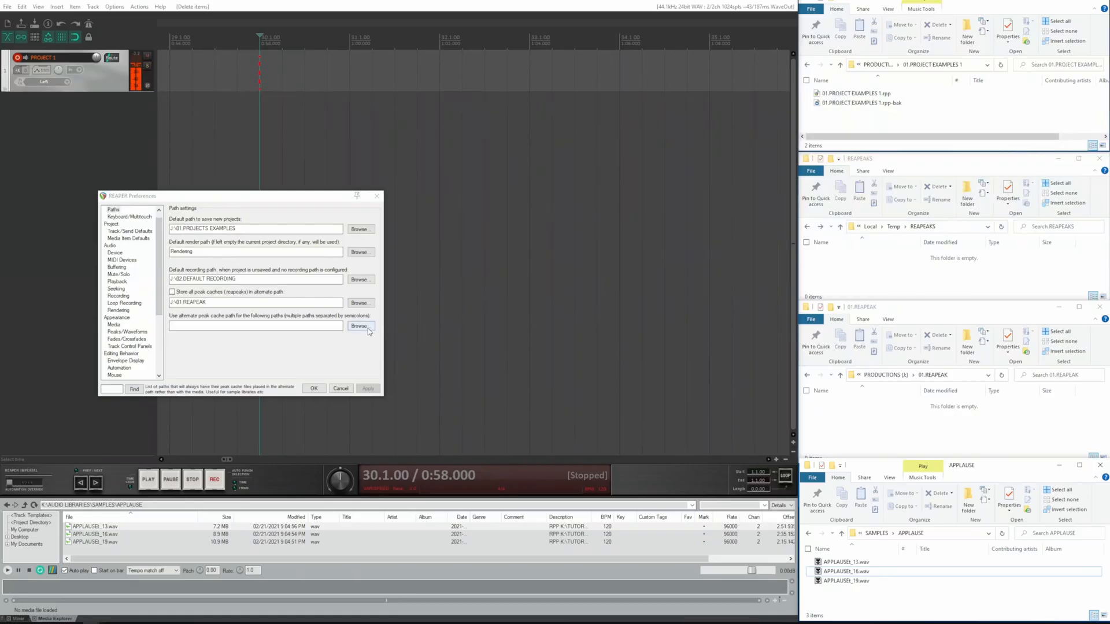
Add SAMPLES\APPLAUSE as an alternate peak-cache path, preview the second sample, and record a take.
click(360, 326)
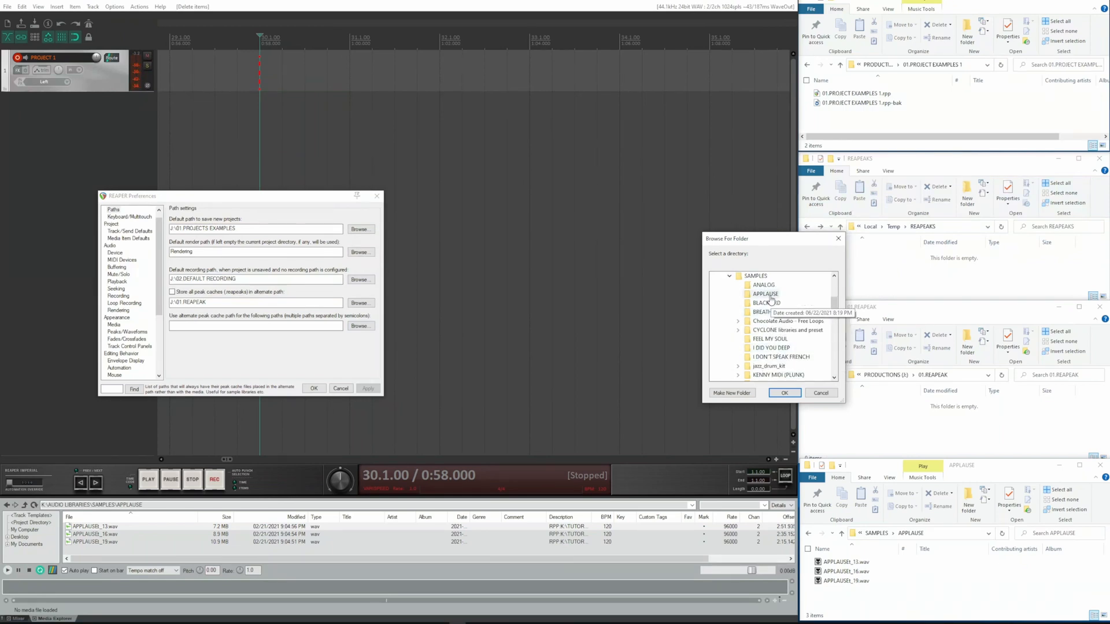
click(783, 393)
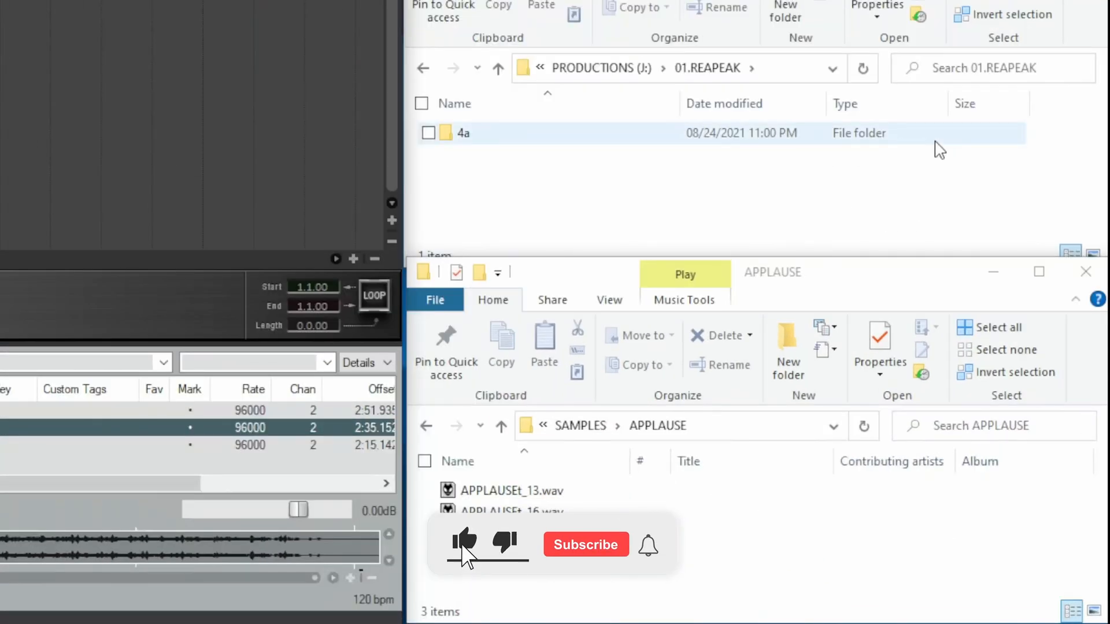
click(585, 545)
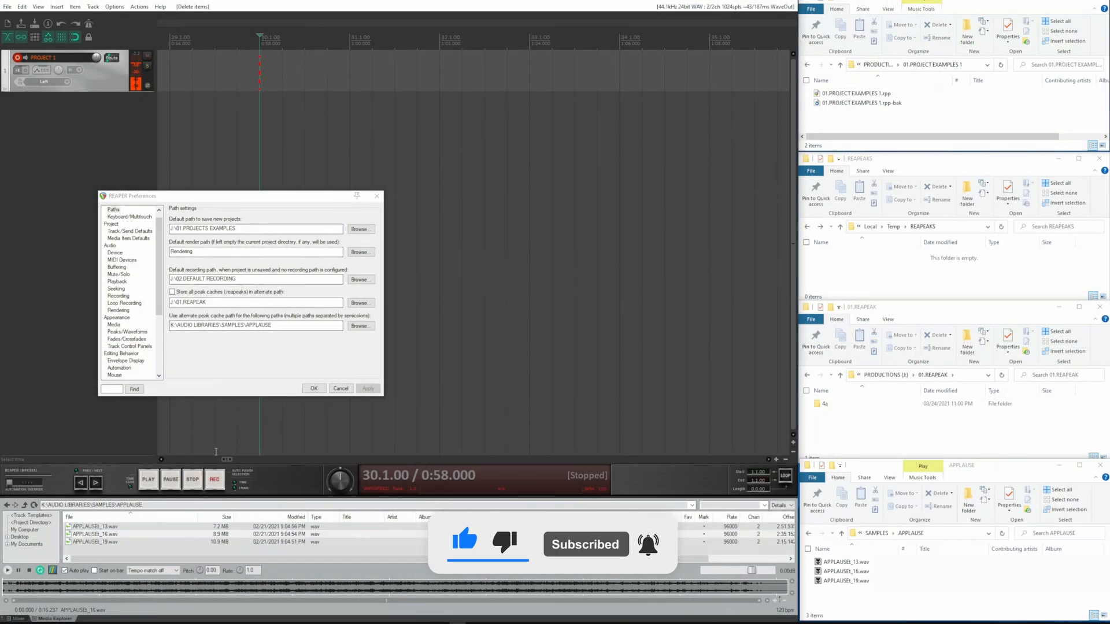
click(215, 479)
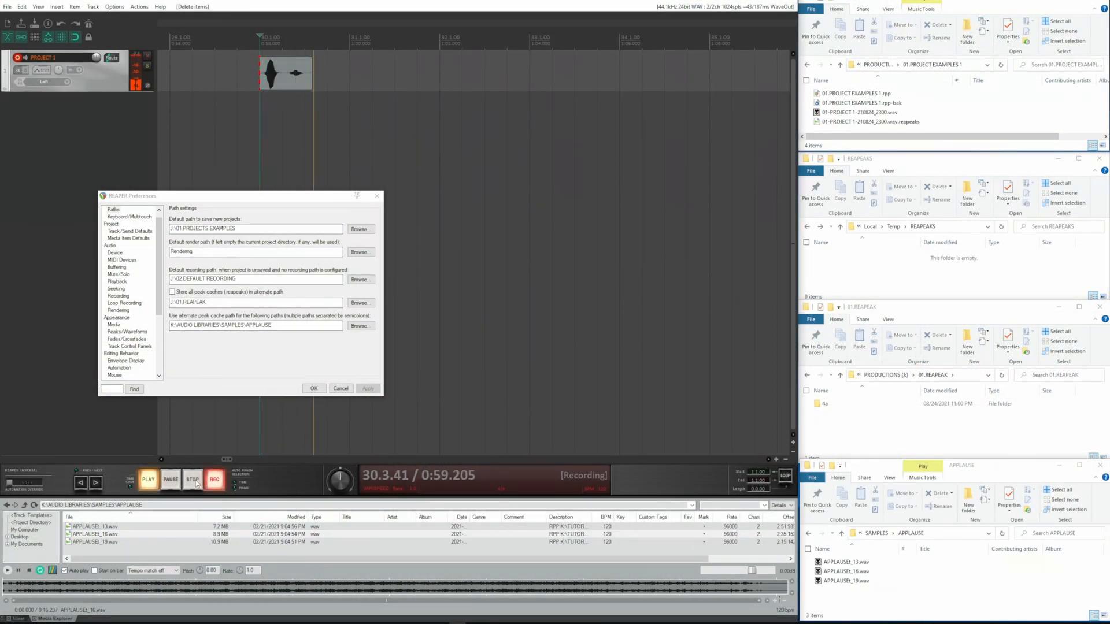
click(192, 479)
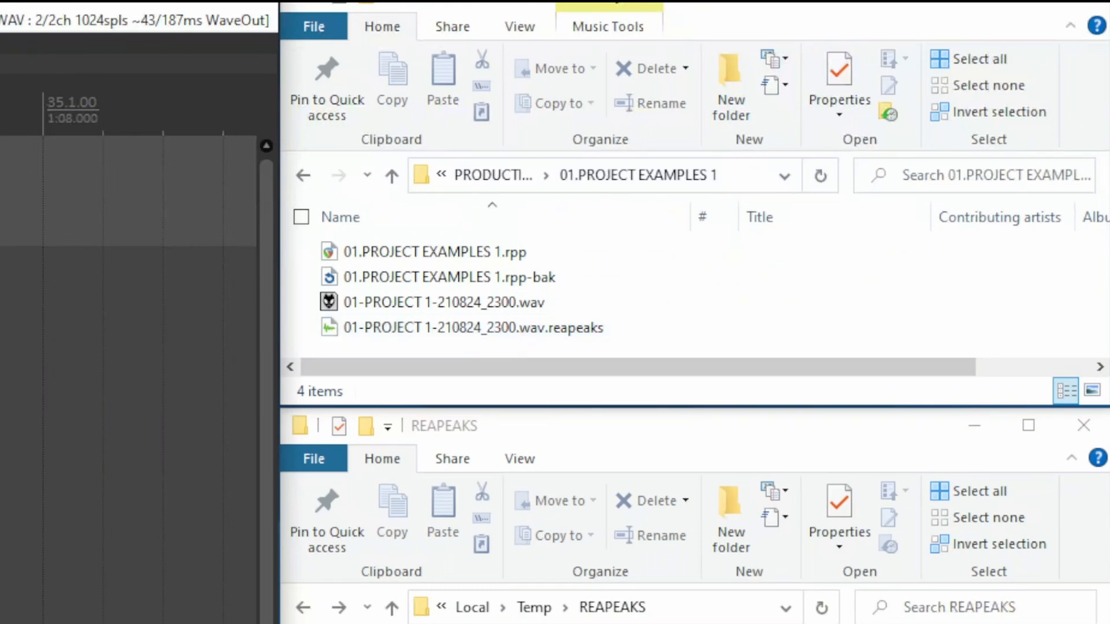
mouse_move(393, 373)
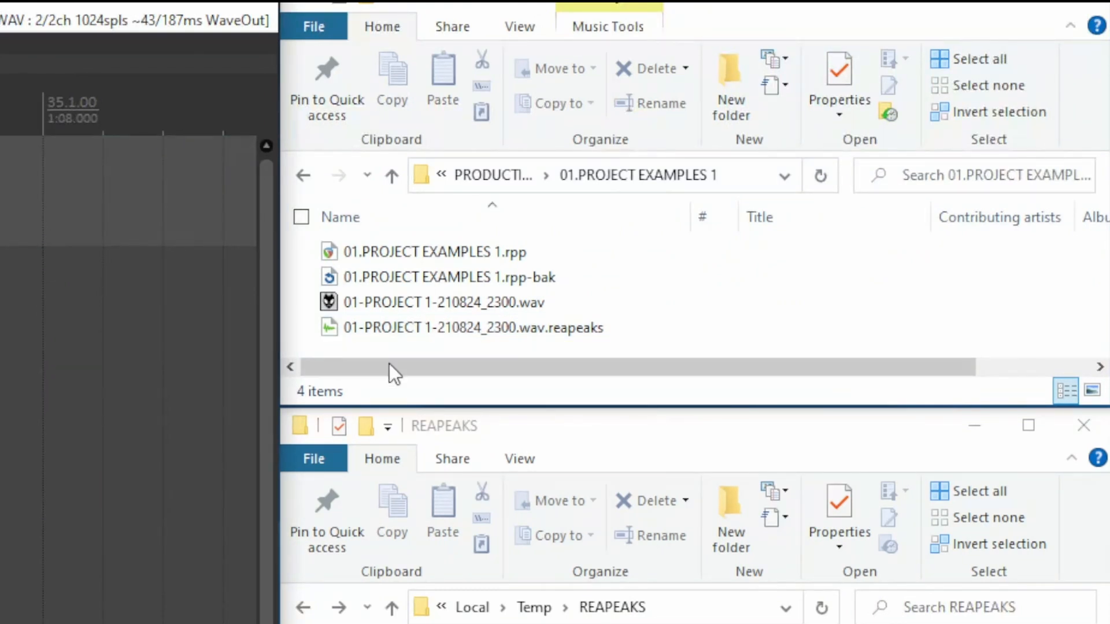
click(472, 328)
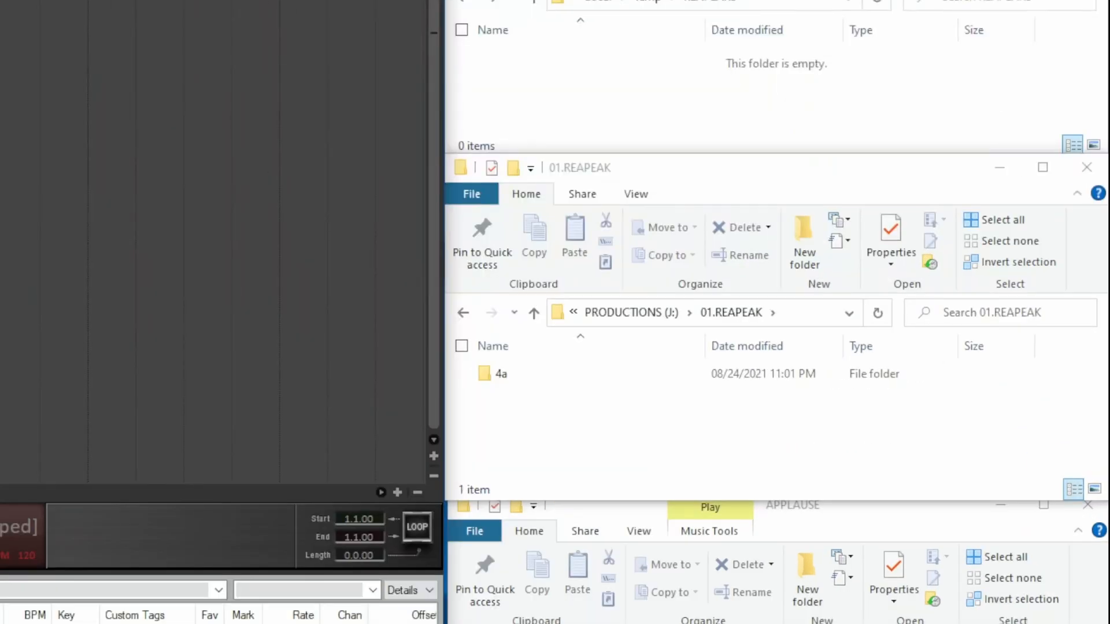
click(501, 374)
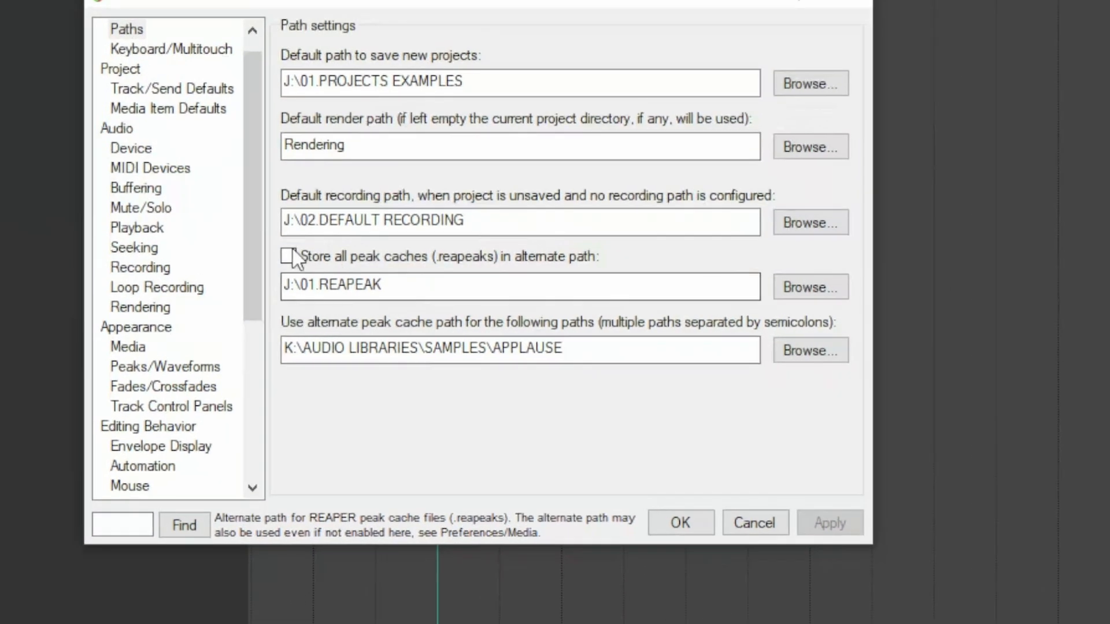
Tick 'Store all peak caches in alternate path' and record a short test take.
click(288, 256)
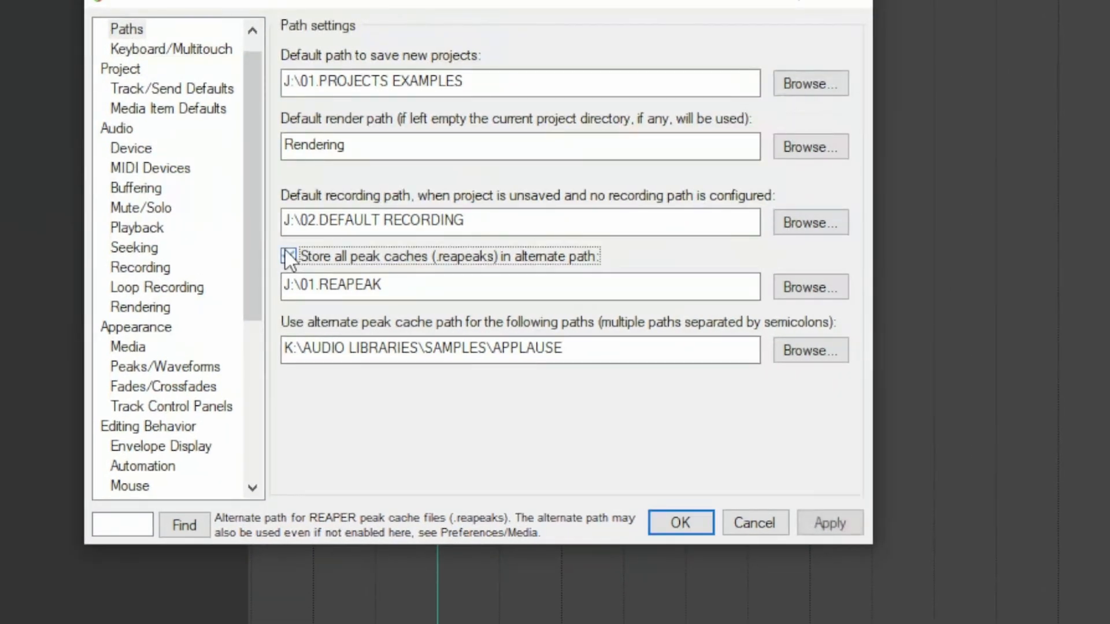
click(288, 256)
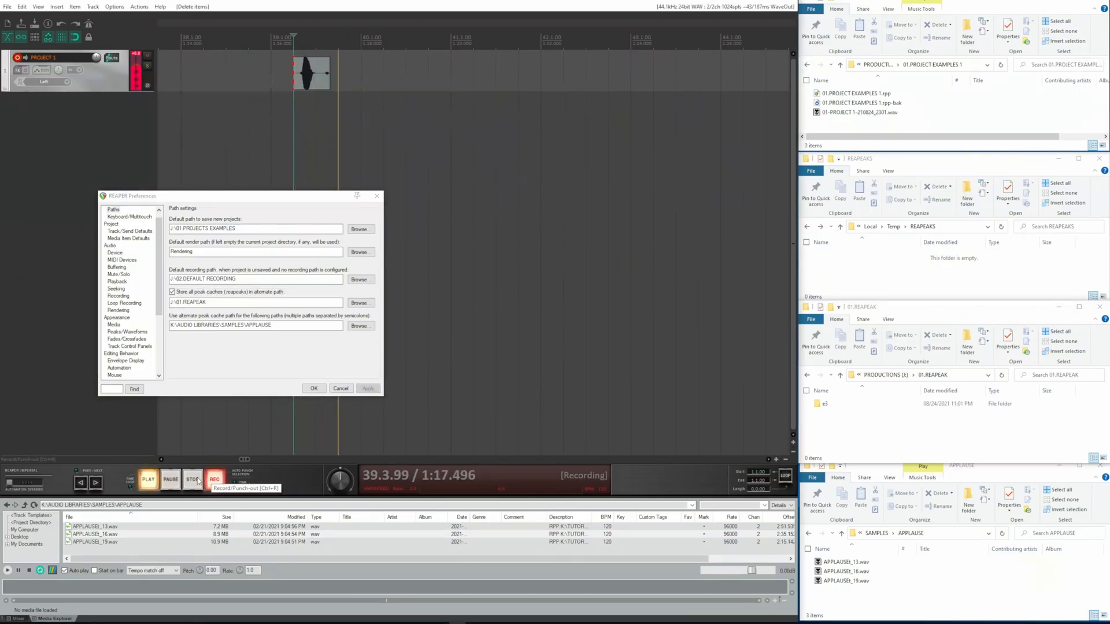
click(192, 479)
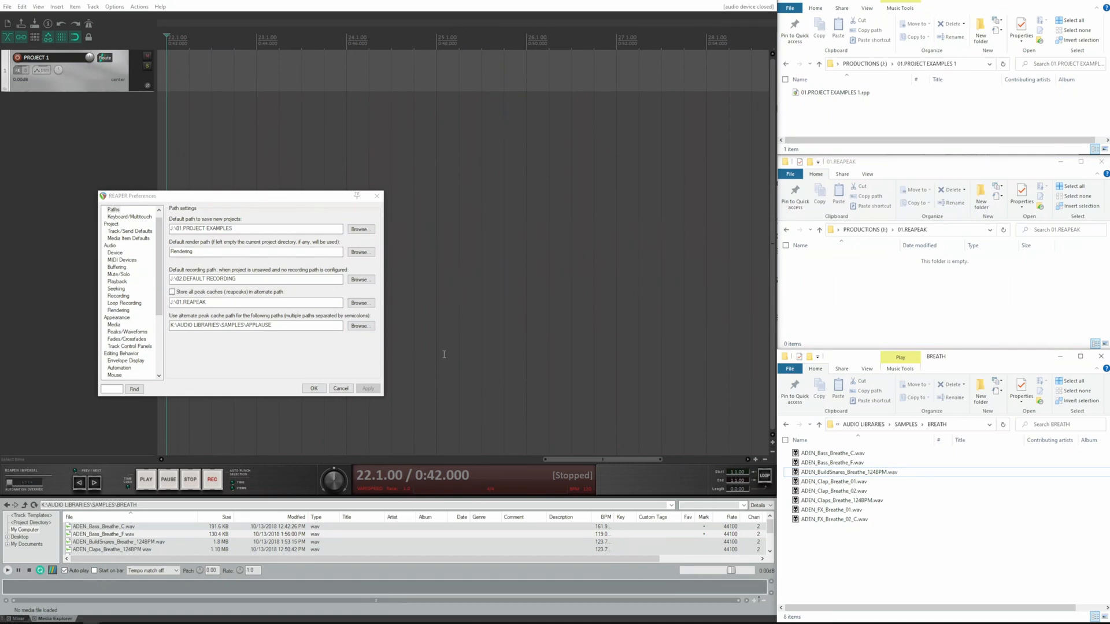
mouse_move(318, 325)
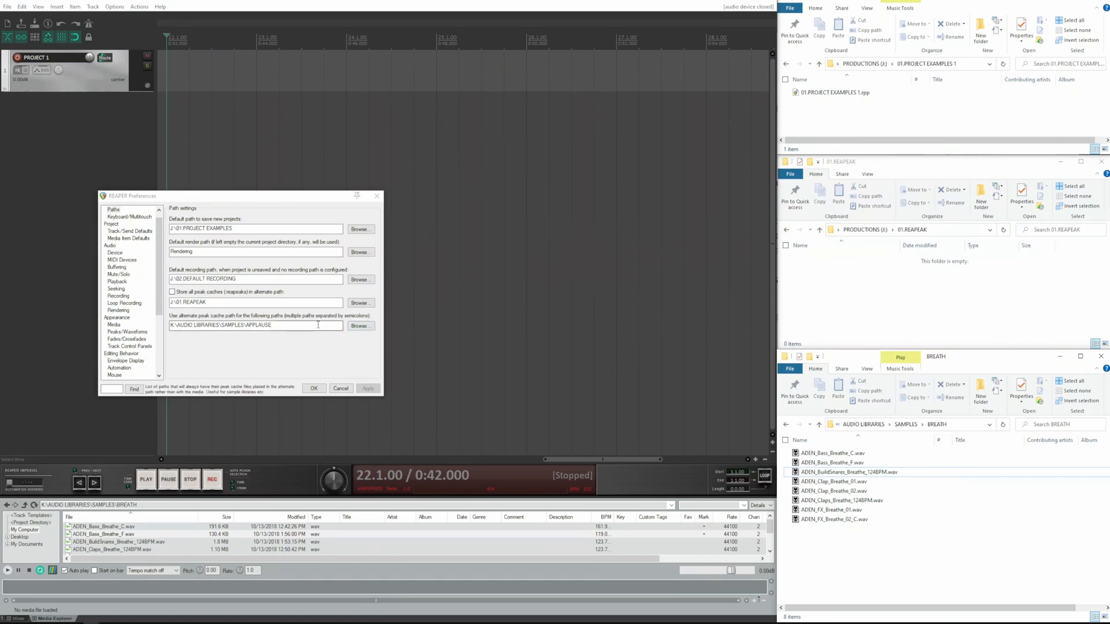
Add SAMPLES\BREATH as an alternate peak path, preview ADEN_Claps_Breathe_124BPM, and check folder 7f.
click(359, 325)
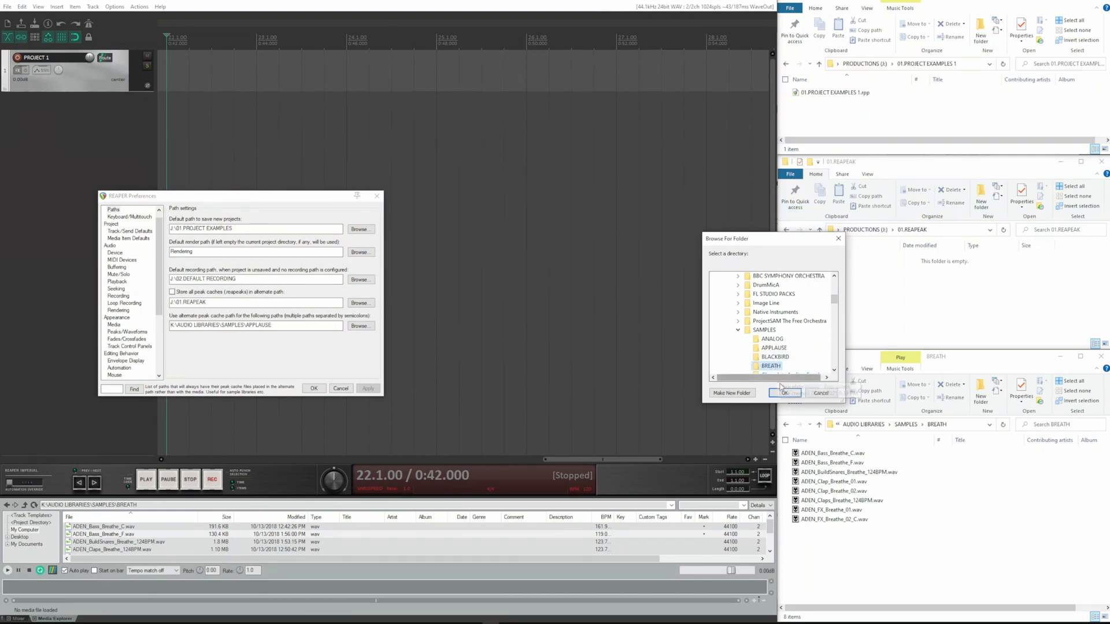
click(784, 393)
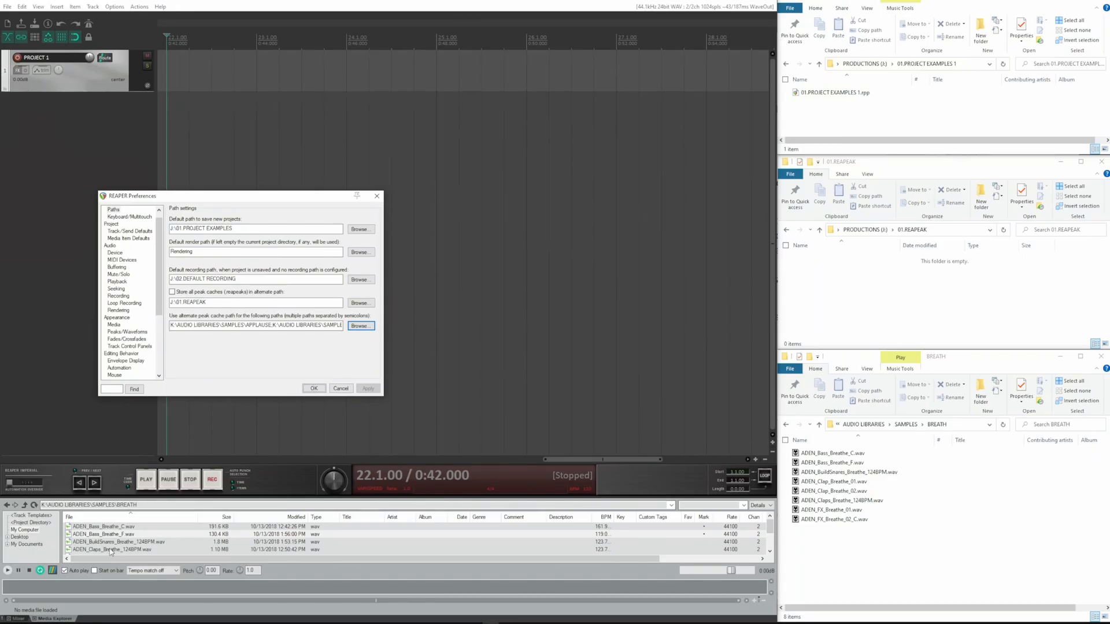
click(112, 550)
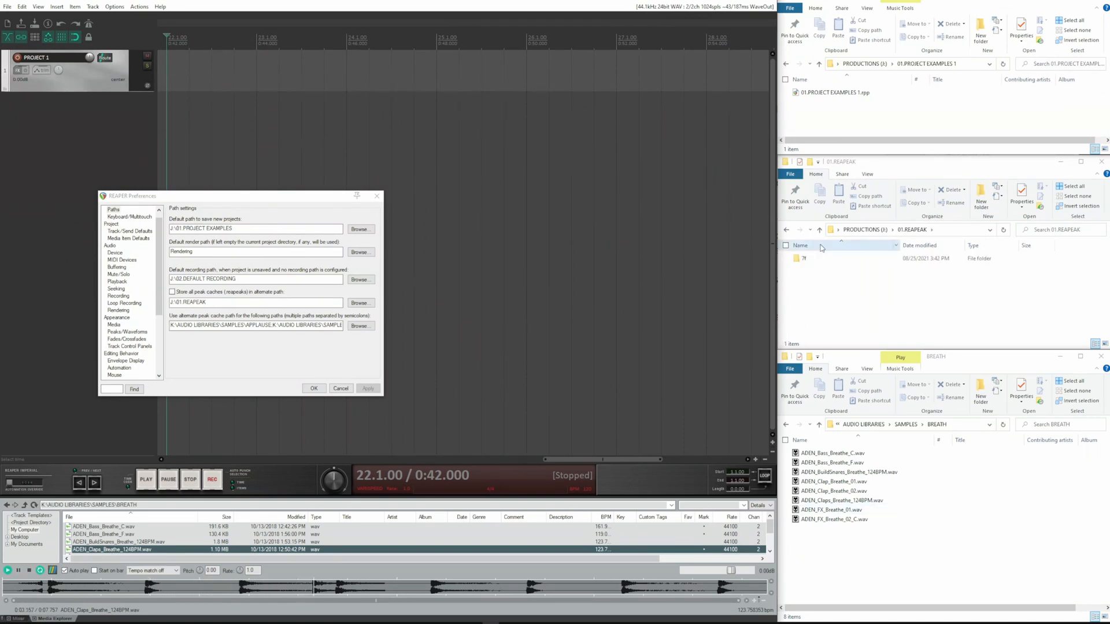
double_click(802, 258)
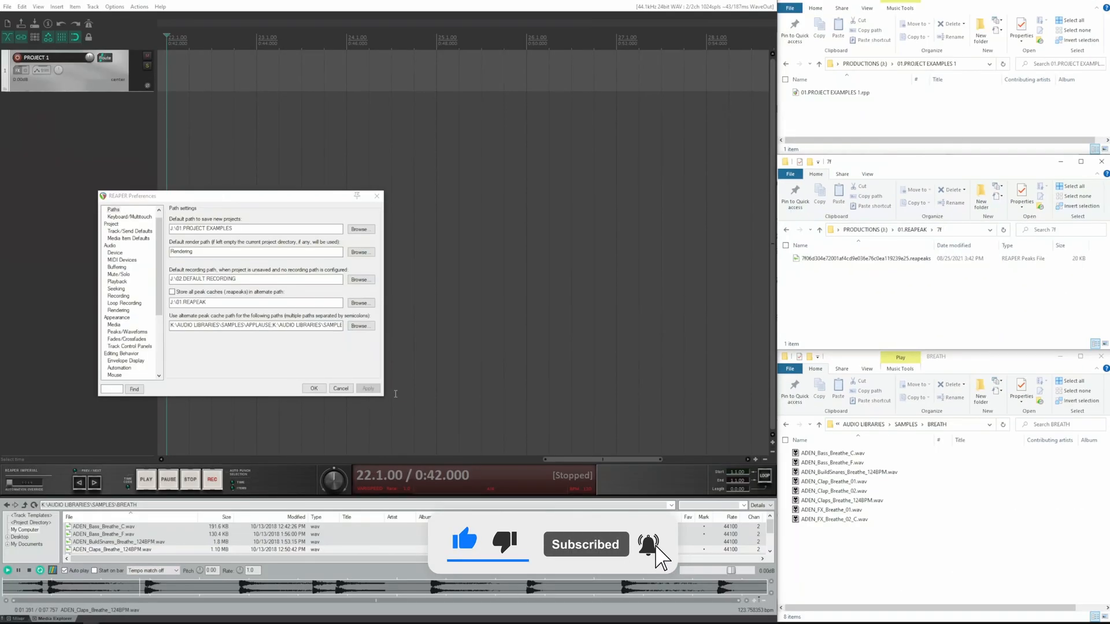
click(313, 388)
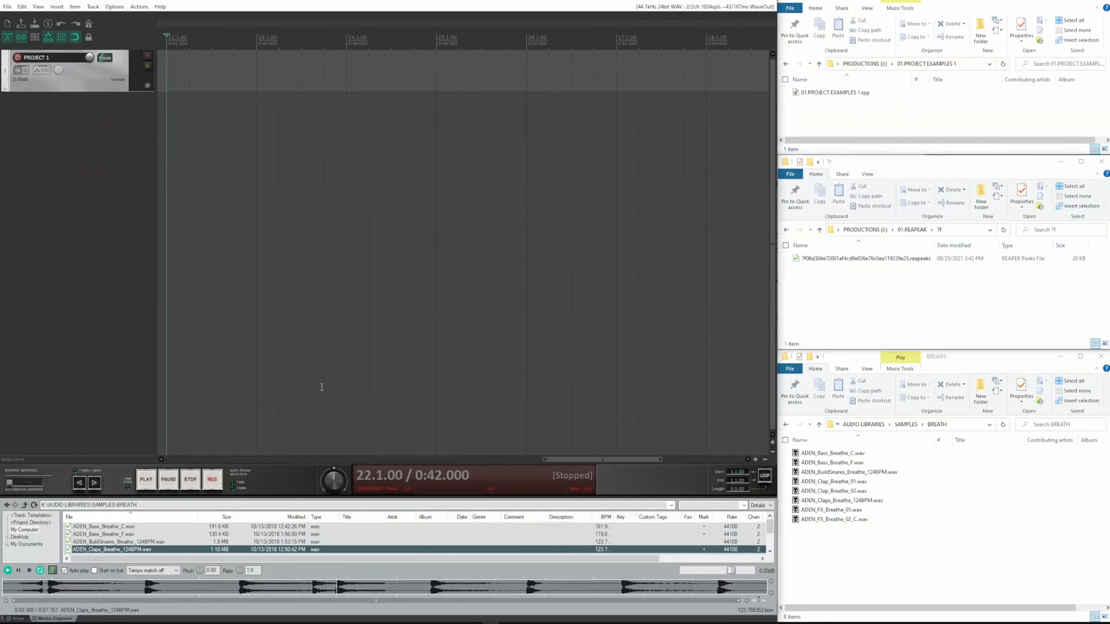